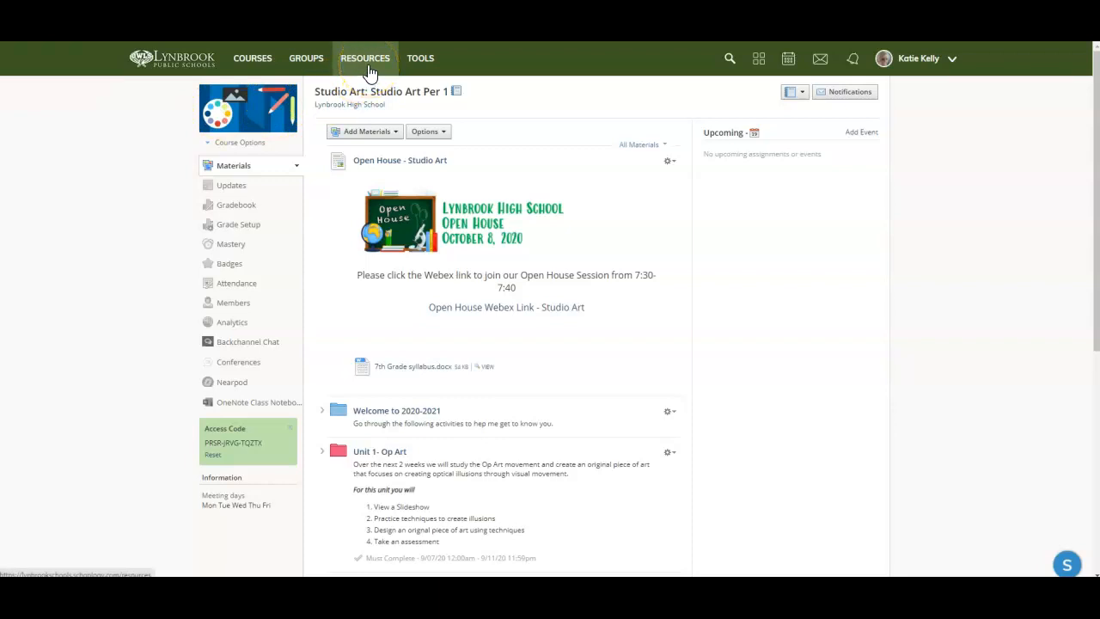
Step: Go to personal Resources and open the Schoology Templates collection
click(364, 58)
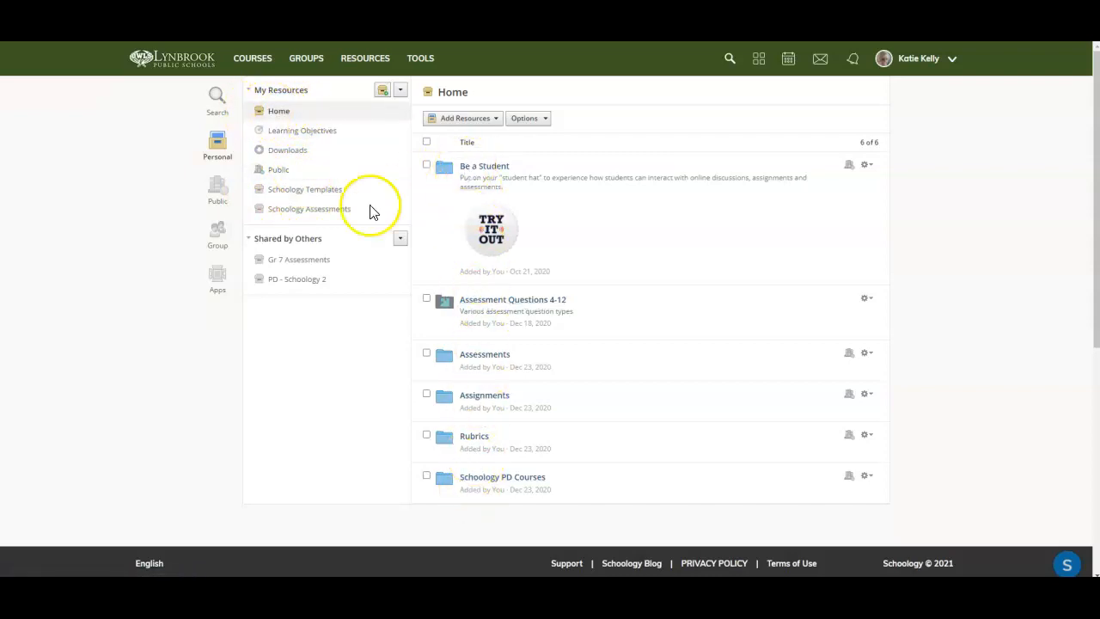
click(305, 189)
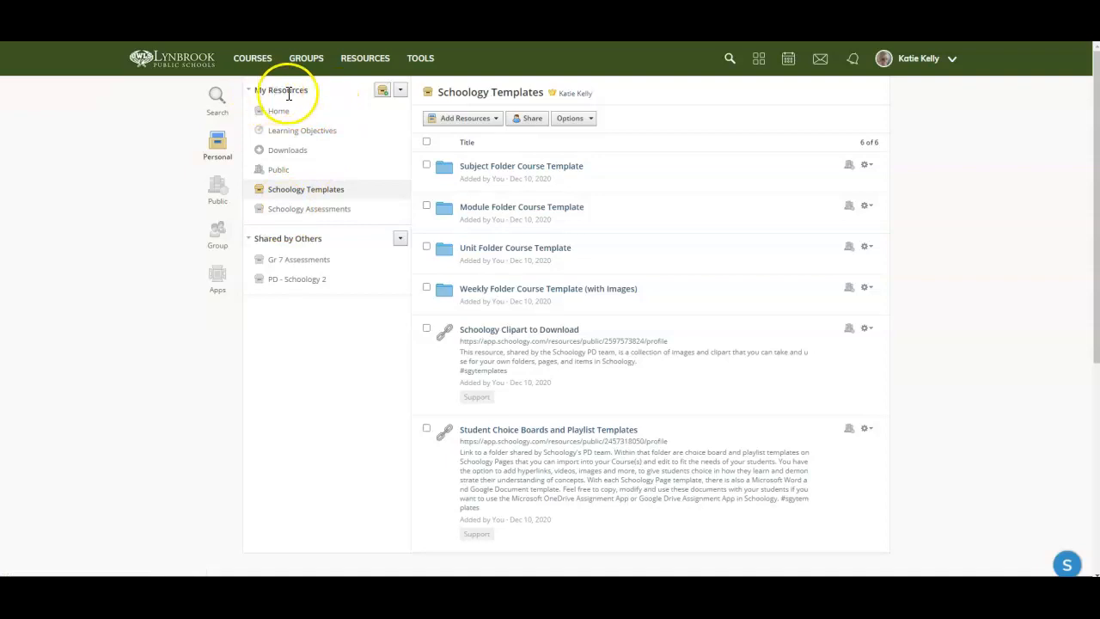
Step: Add a personal resource collection titled 'Courses'
click(384, 89)
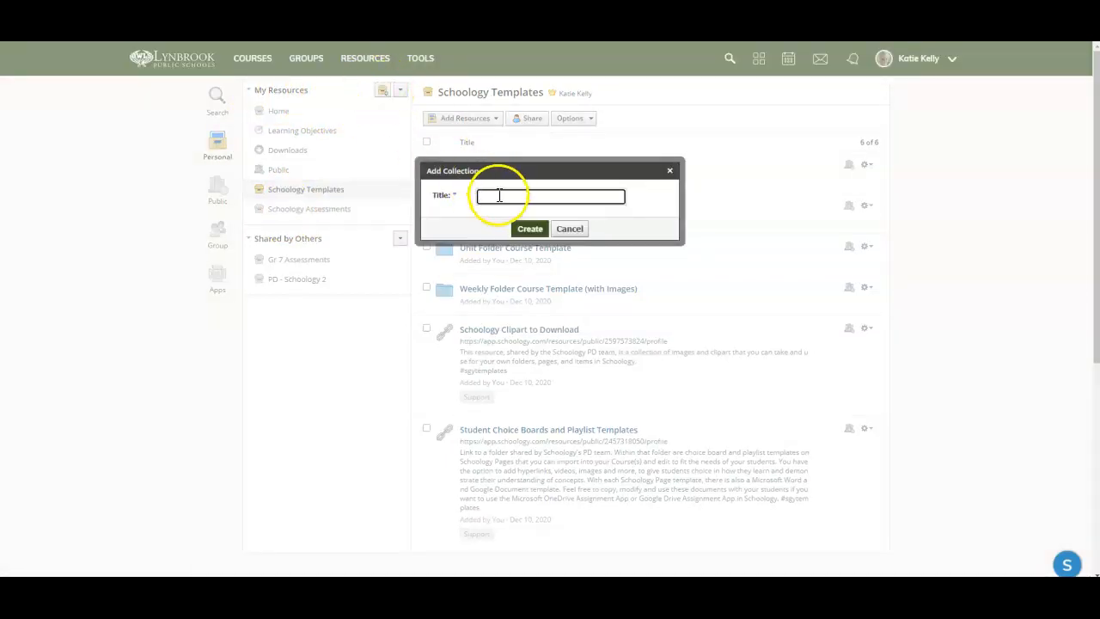
click(549, 196)
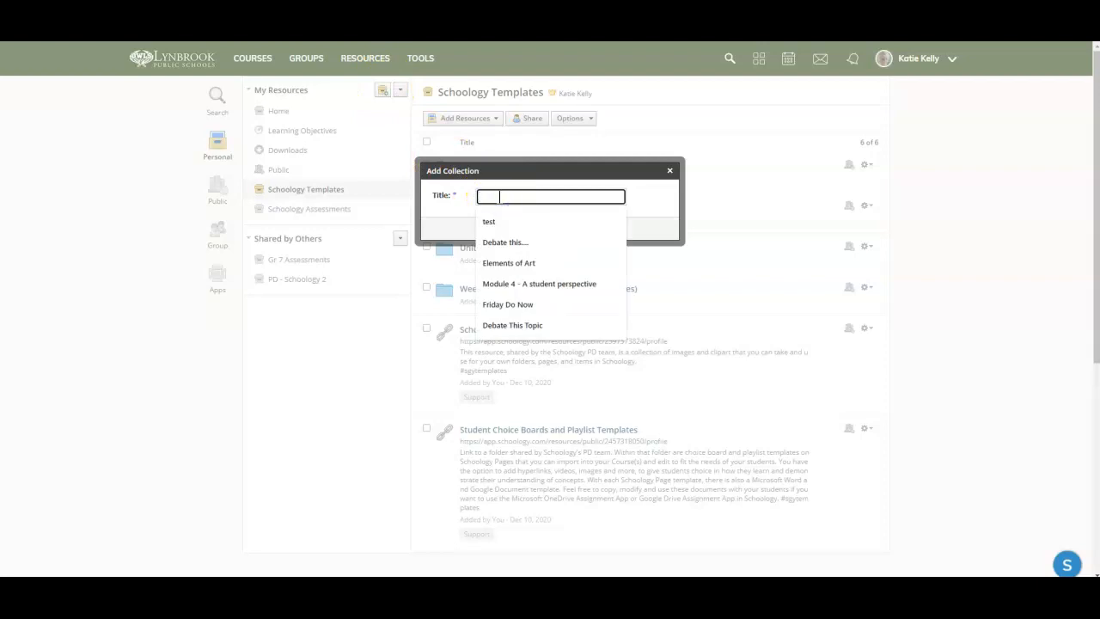
text(Courses)
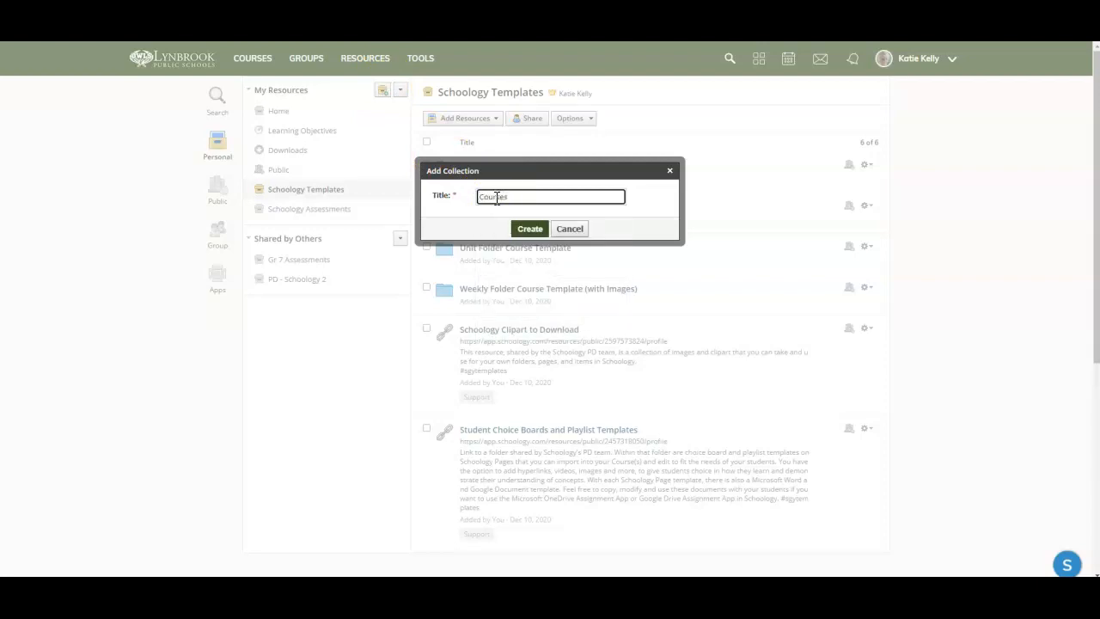
click(529, 229)
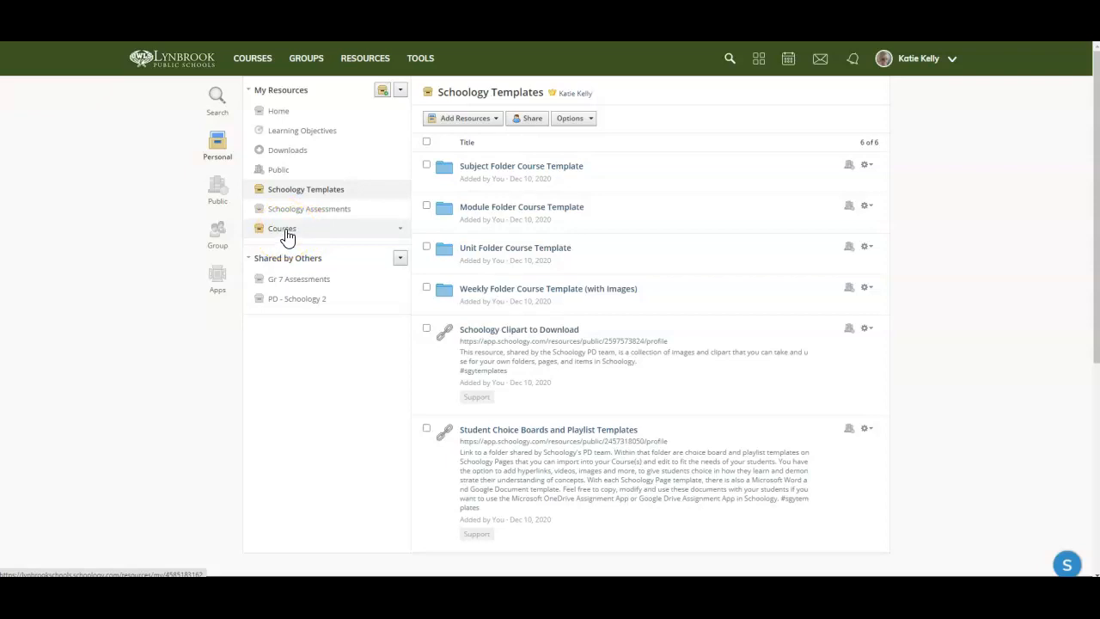
mouse_move(253, 57)
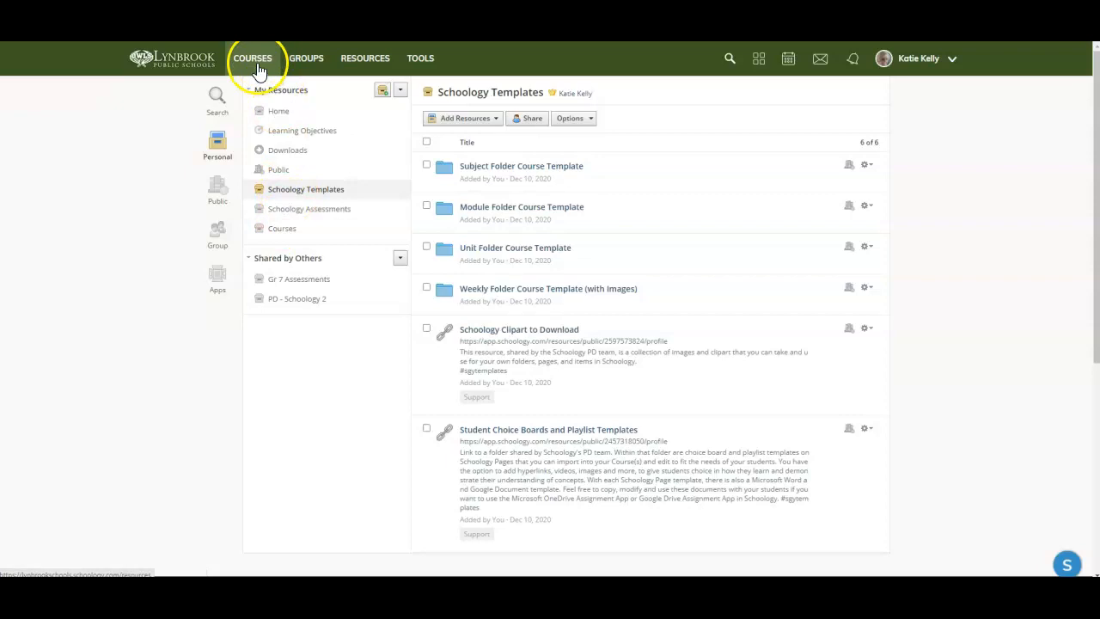
Step: Reopen the Studio Art Per 1 course and show its Options menu
click(251, 57)
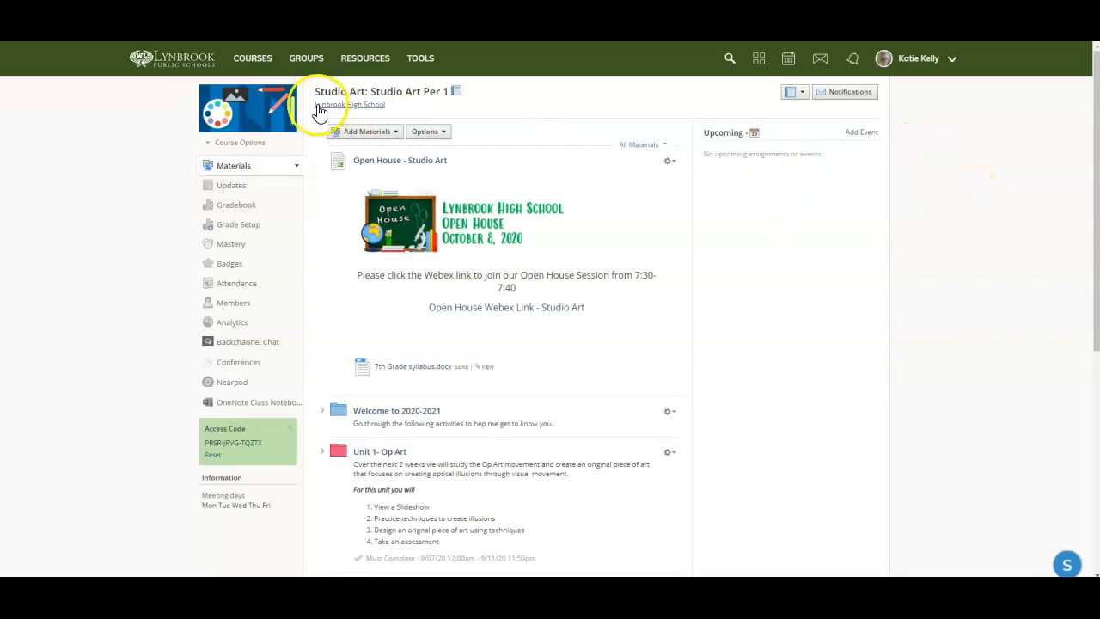
scroll(down, 3)
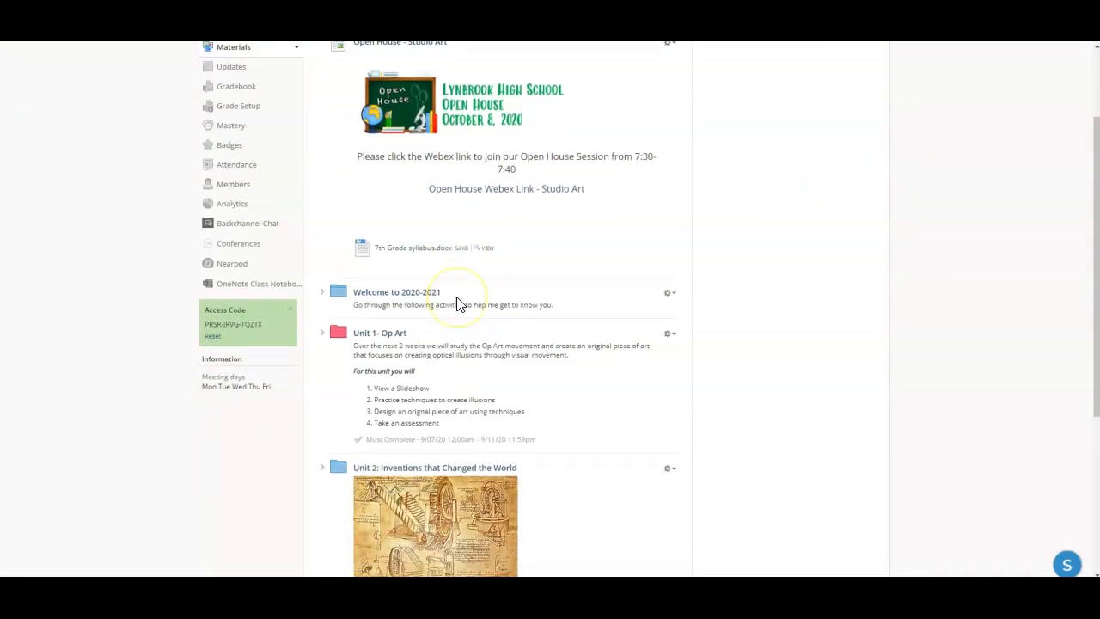
scroll(down, 3)
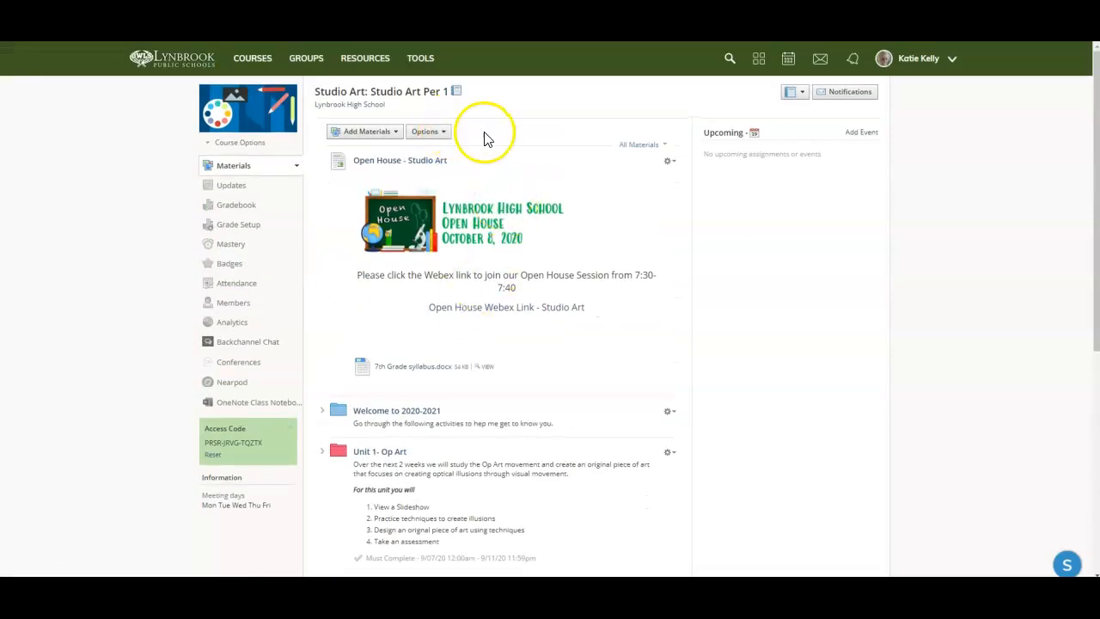
mouse_move(455, 140)
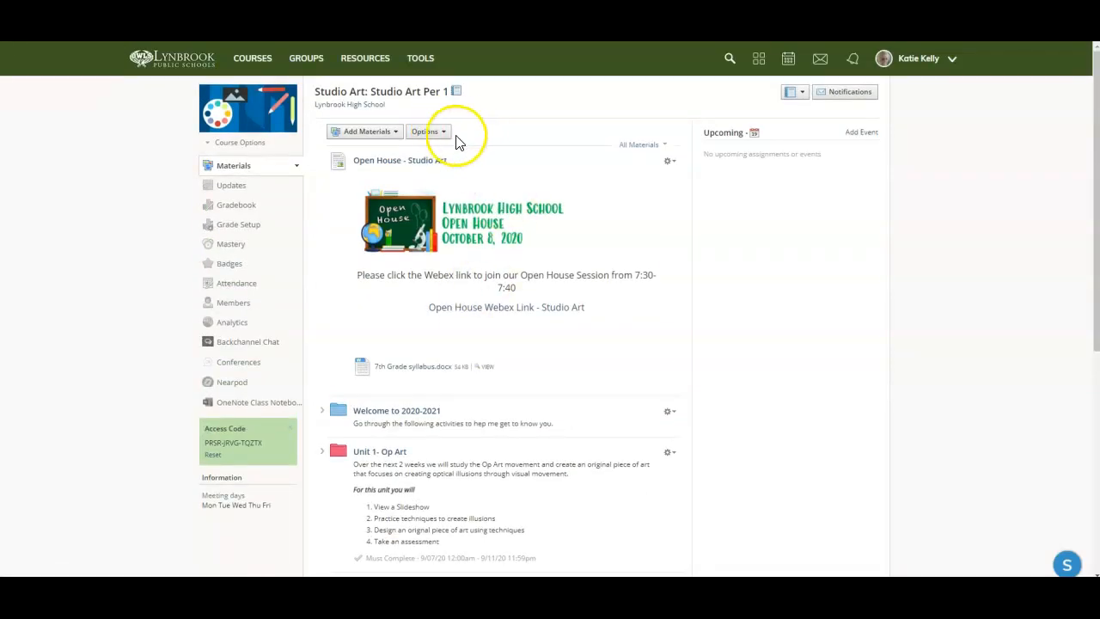
click(426, 131)
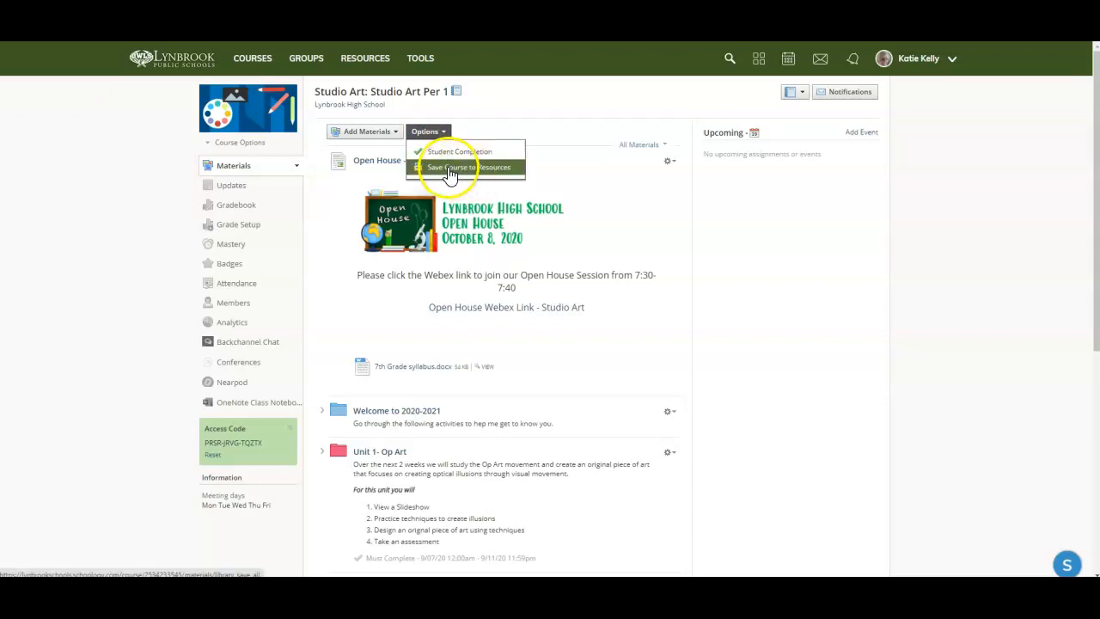
Step: Save Studio Art Per 1 to the Courses collection with no folder
click(464, 167)
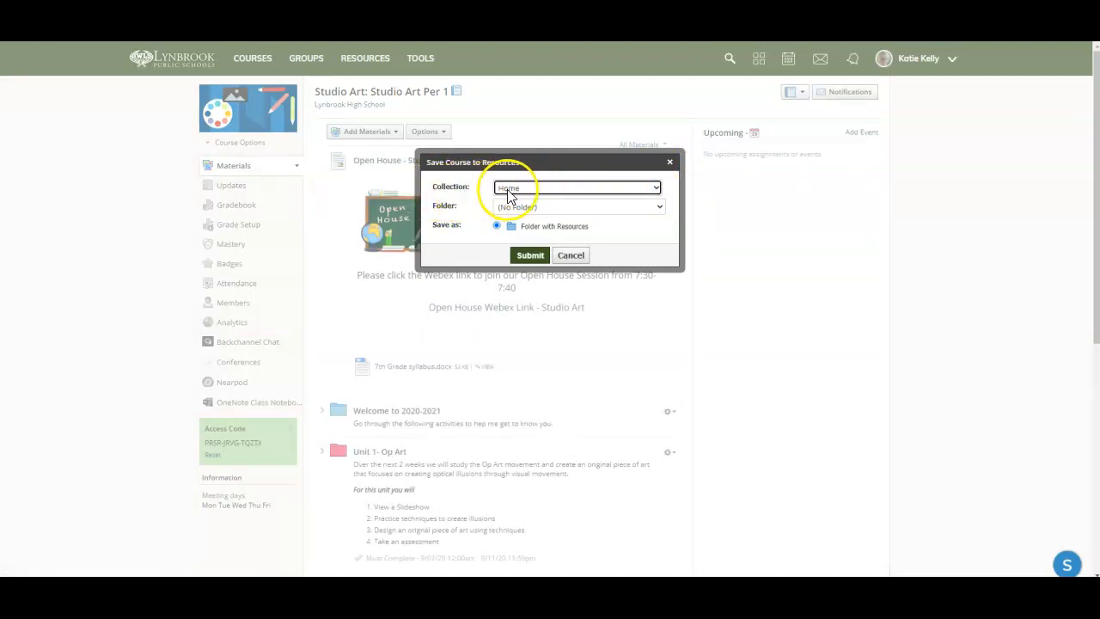
click(576, 187)
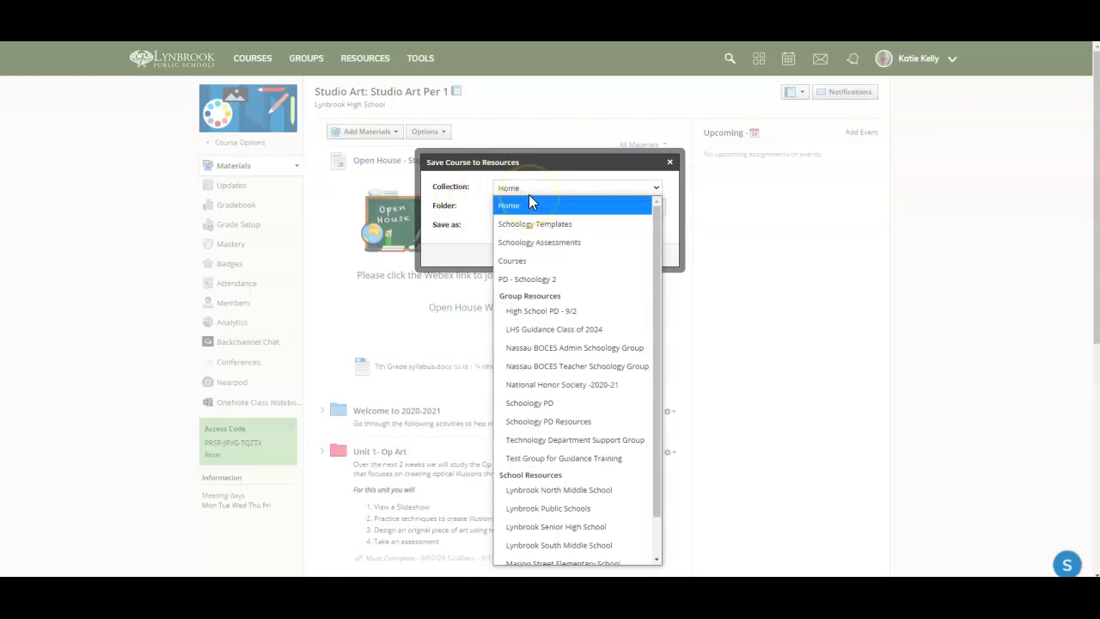
mouse_move(512, 260)
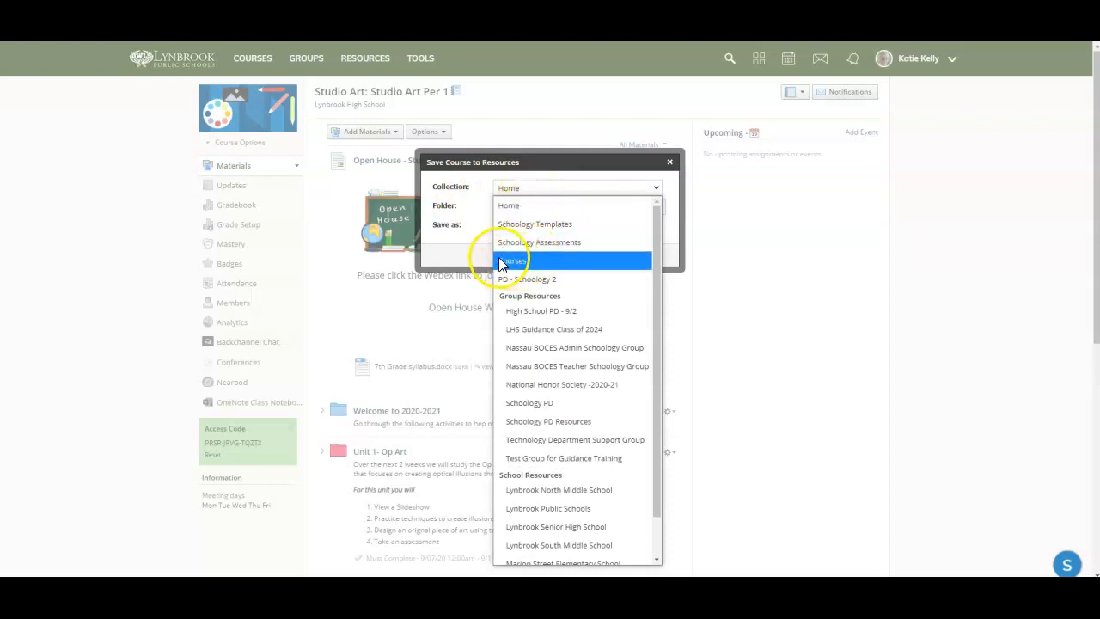
click(513, 260)
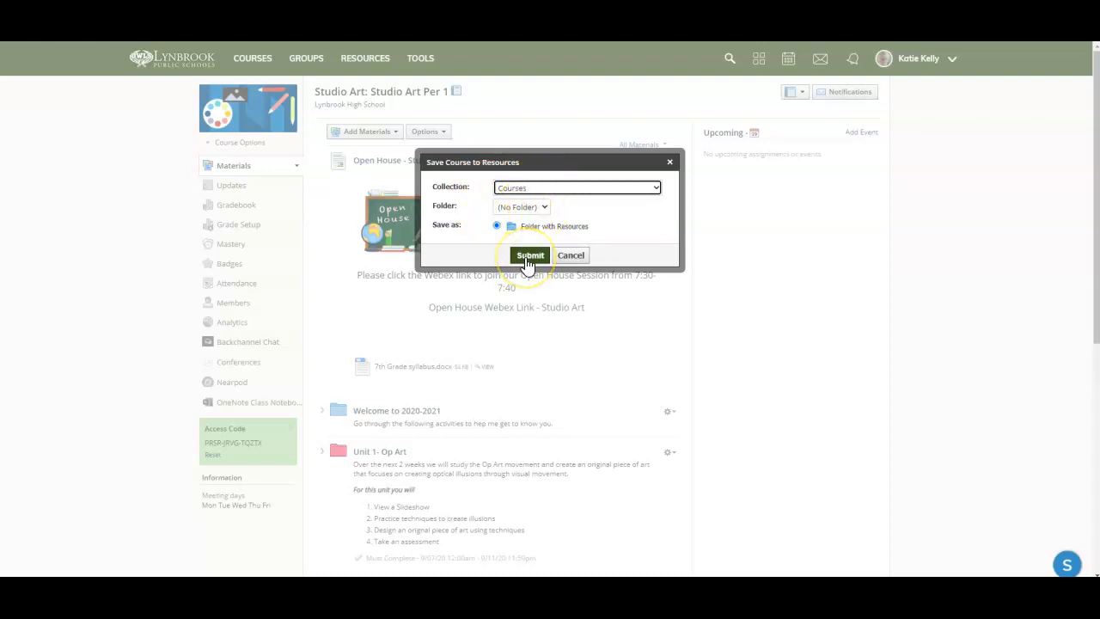
click(529, 254)
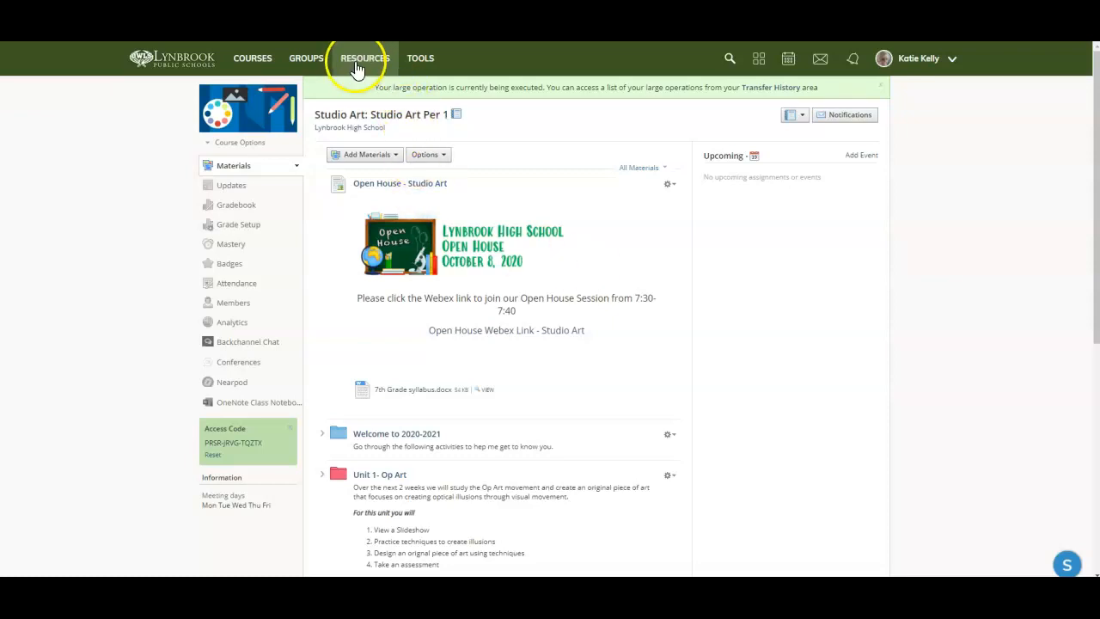
Step: Check the Studio Art Per 1 folder in Courses, then return to Courses
click(364, 59)
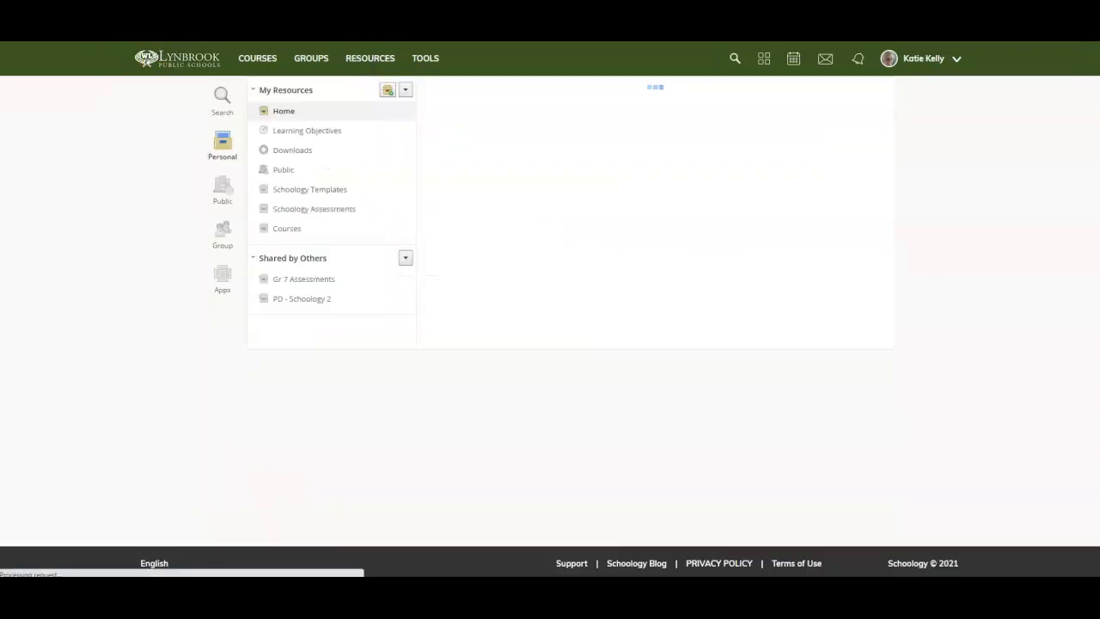
click(286, 228)
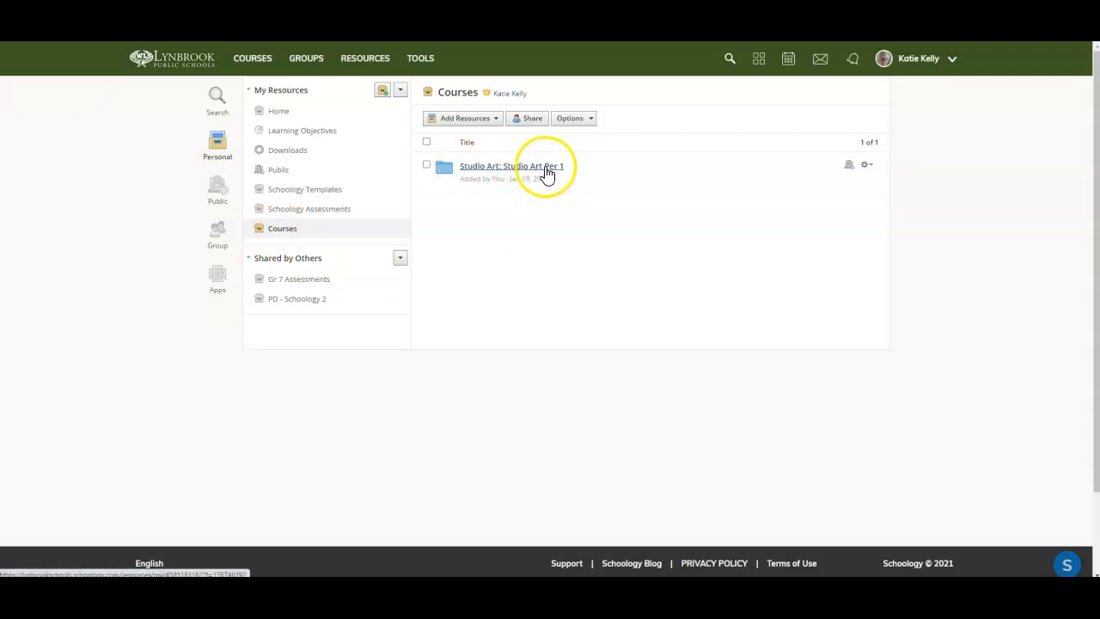
click(511, 165)
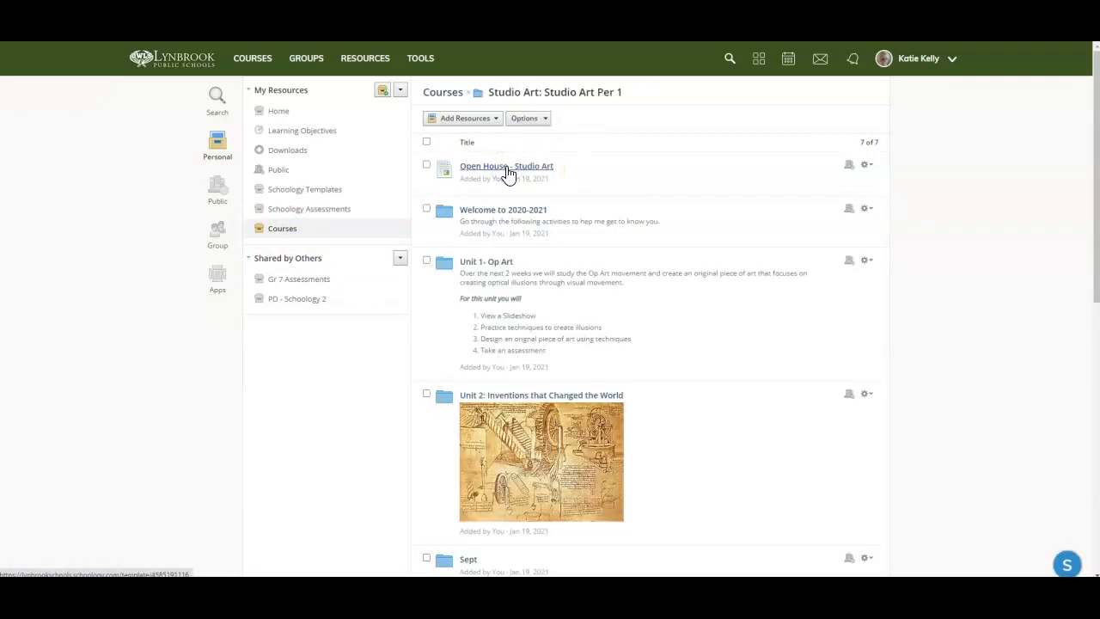
scroll(down, 3)
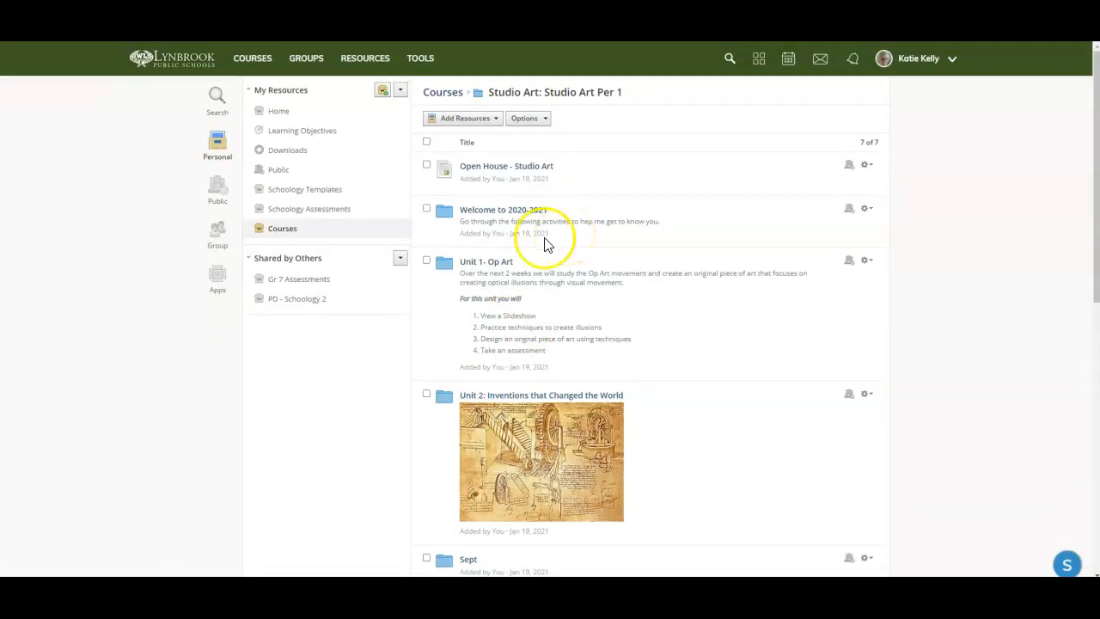
click(283, 227)
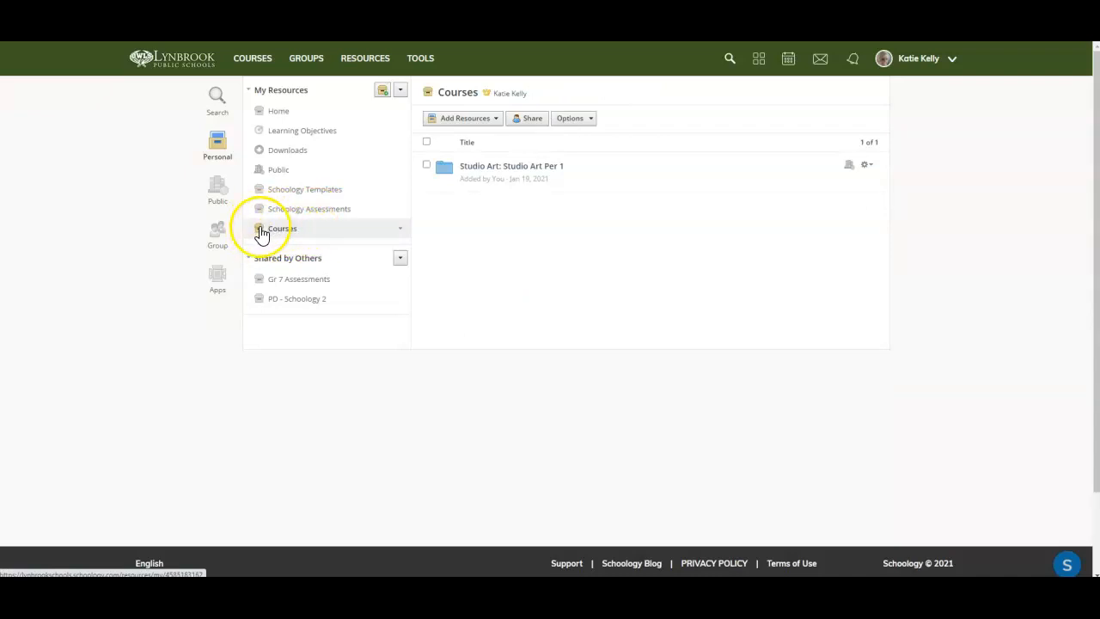
click(262, 228)
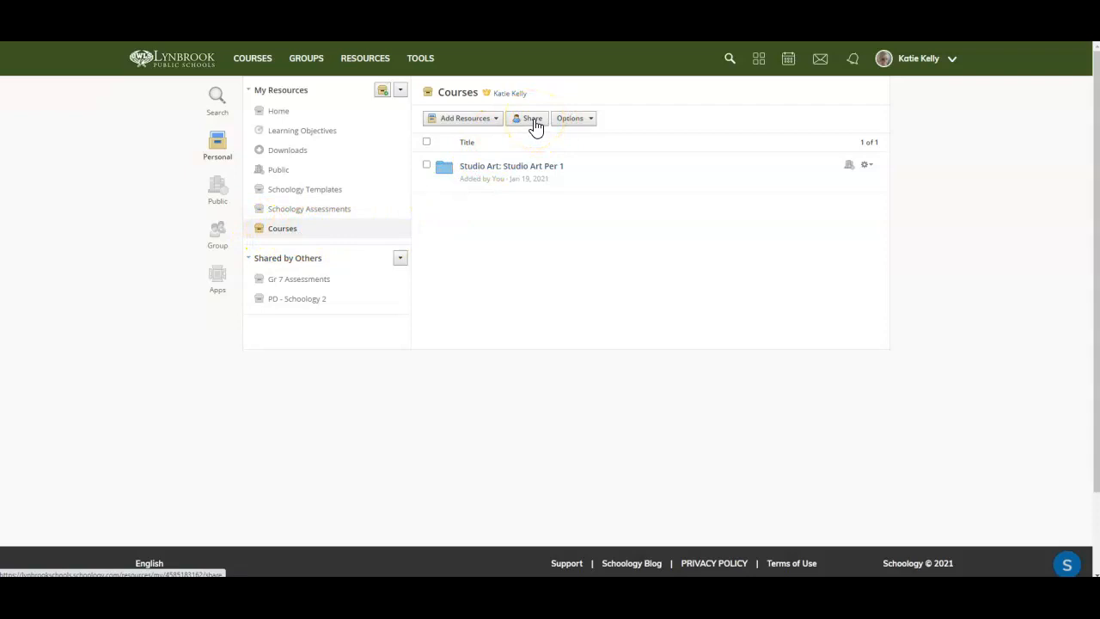
click(528, 118)
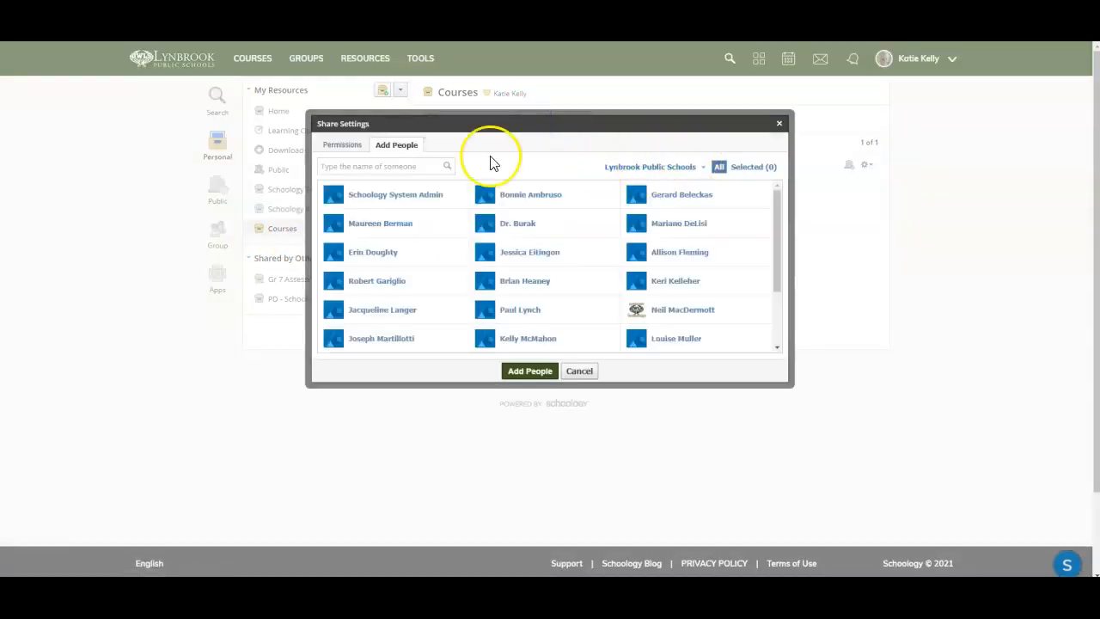
text(robinson)
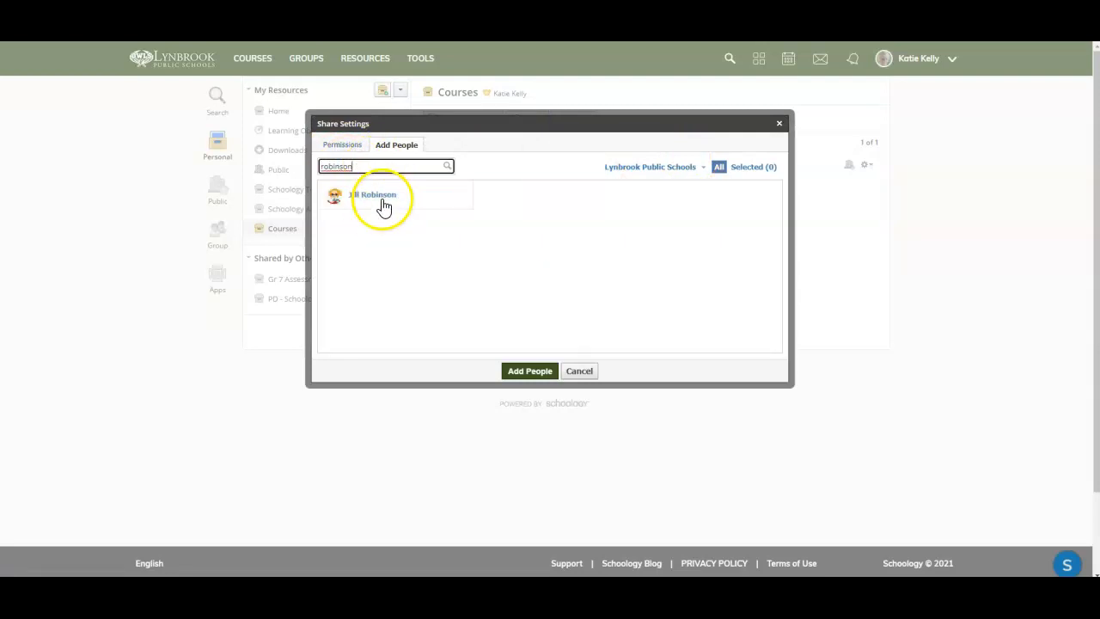
click(371, 194)
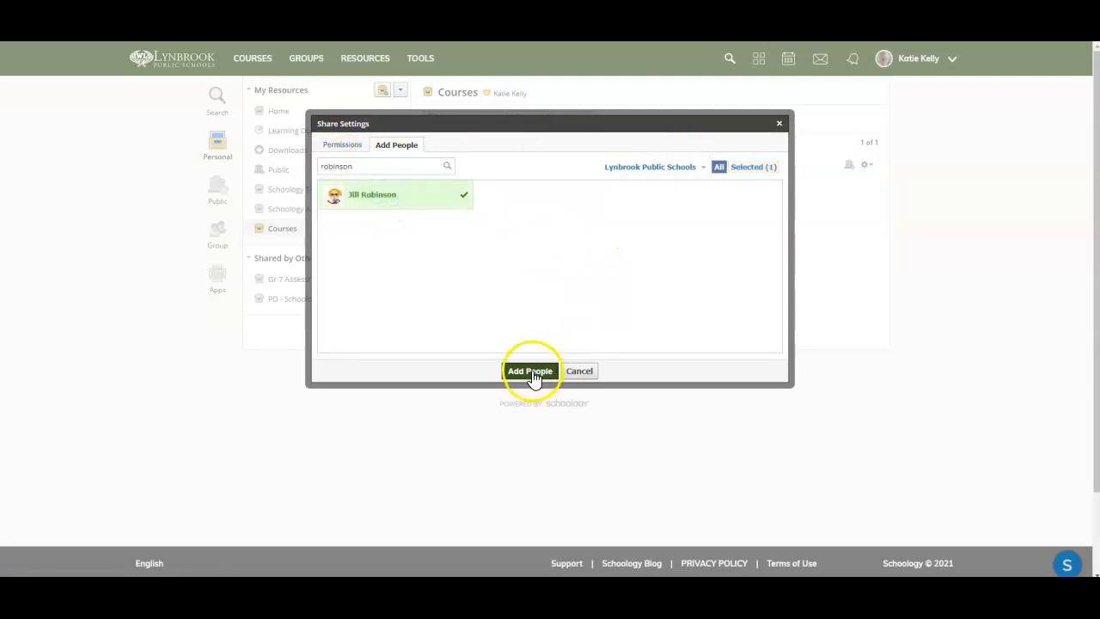
click(530, 370)
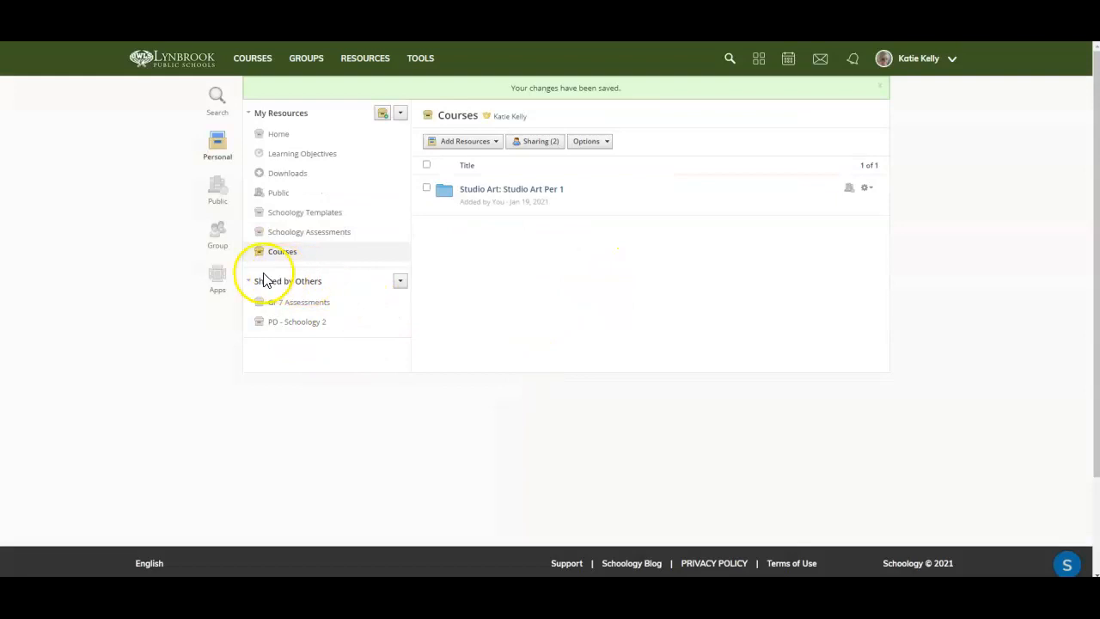
mouse_move(361, 283)
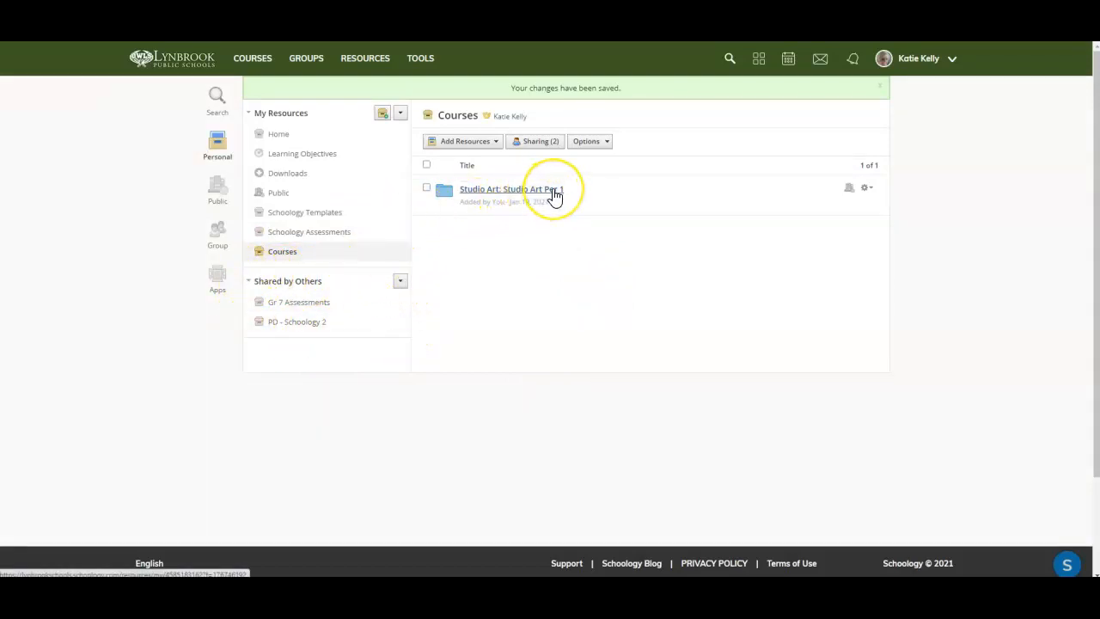
mouse_move(582, 200)
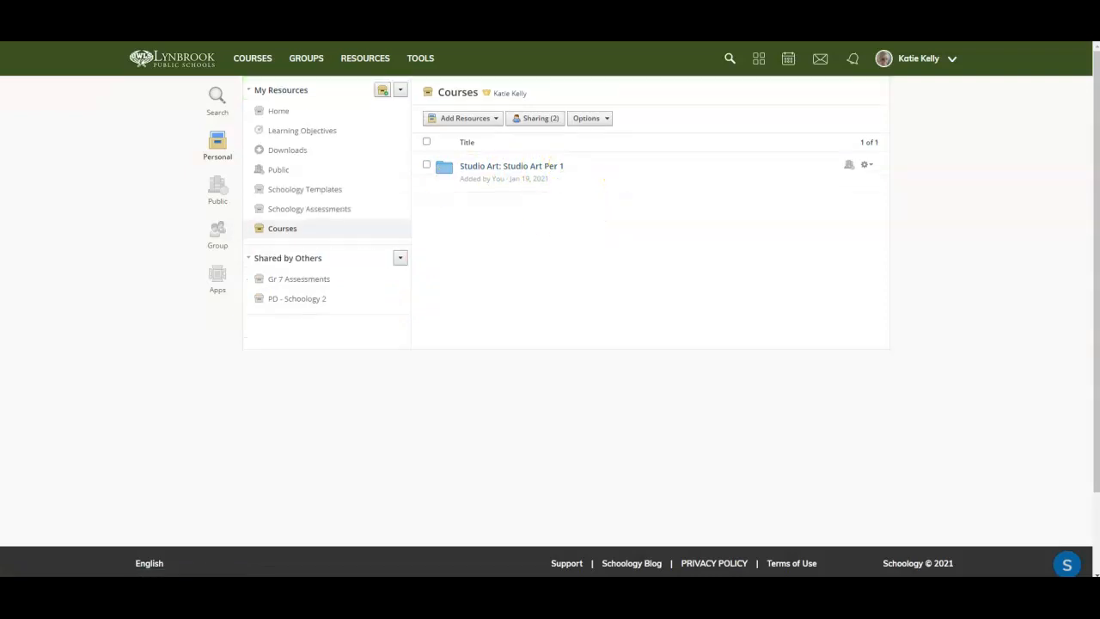
mouse_move(197, 77)
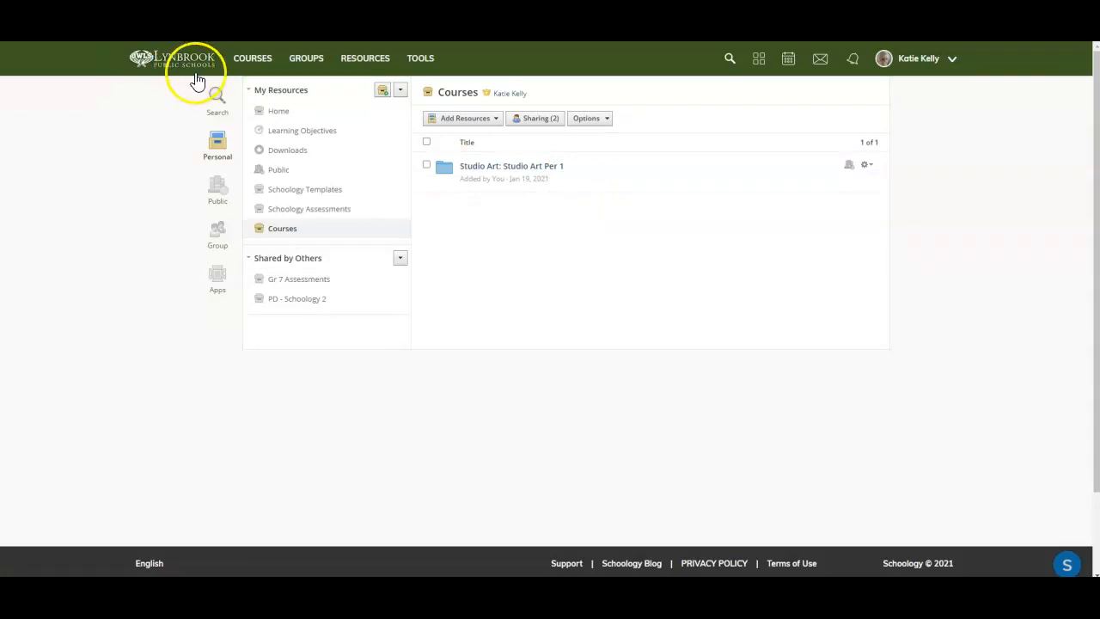
Step: Go to the Course Dashboard and scroll to the Art - Spring 2021 card
click(172, 58)
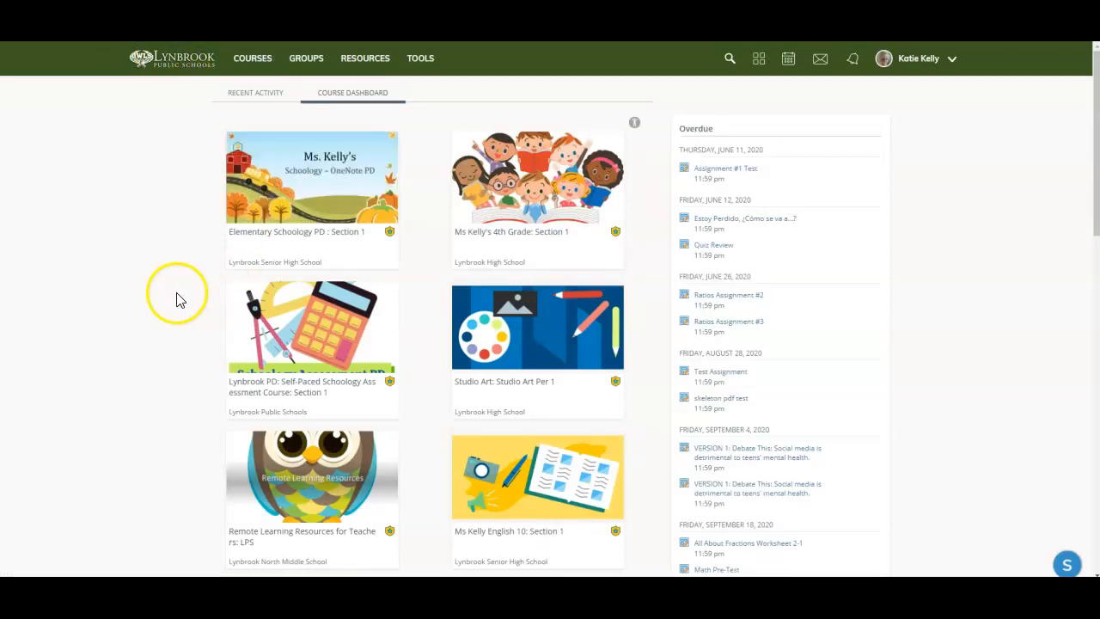
scroll(down, 3)
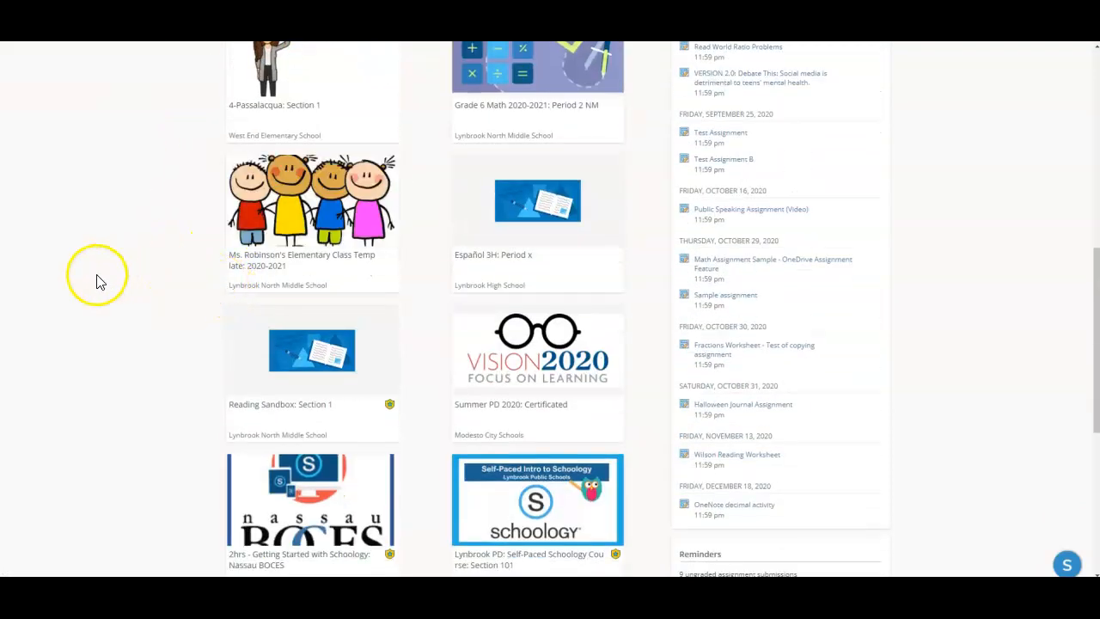
scroll(down, 3)
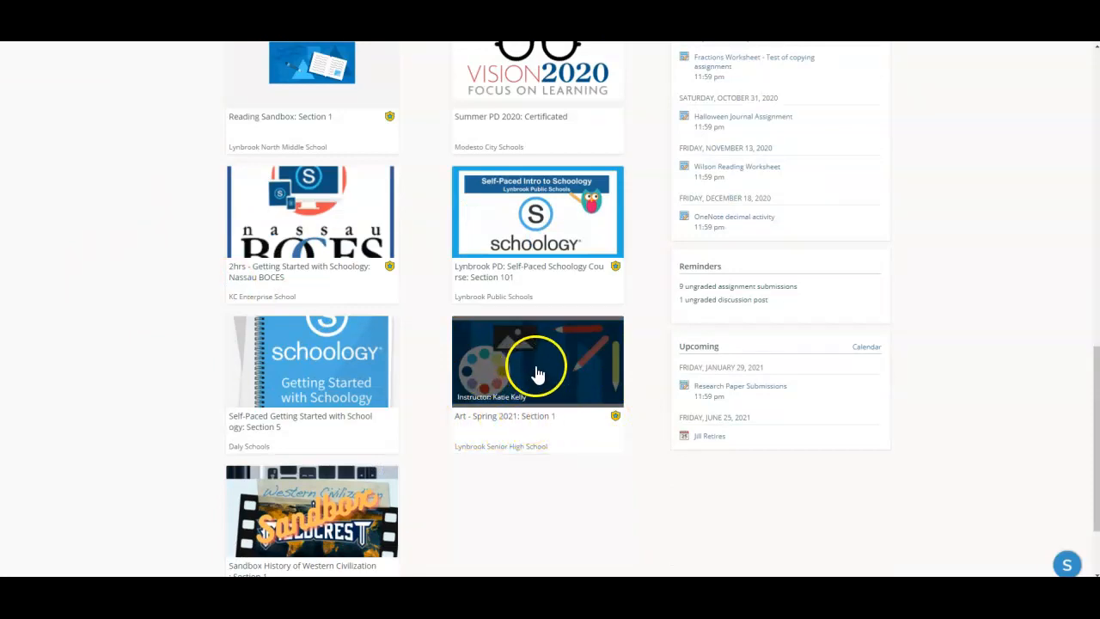
Step: Open Art - Spring 2021: Section 1 and choose Add Materials > Import from Resources
click(537, 361)
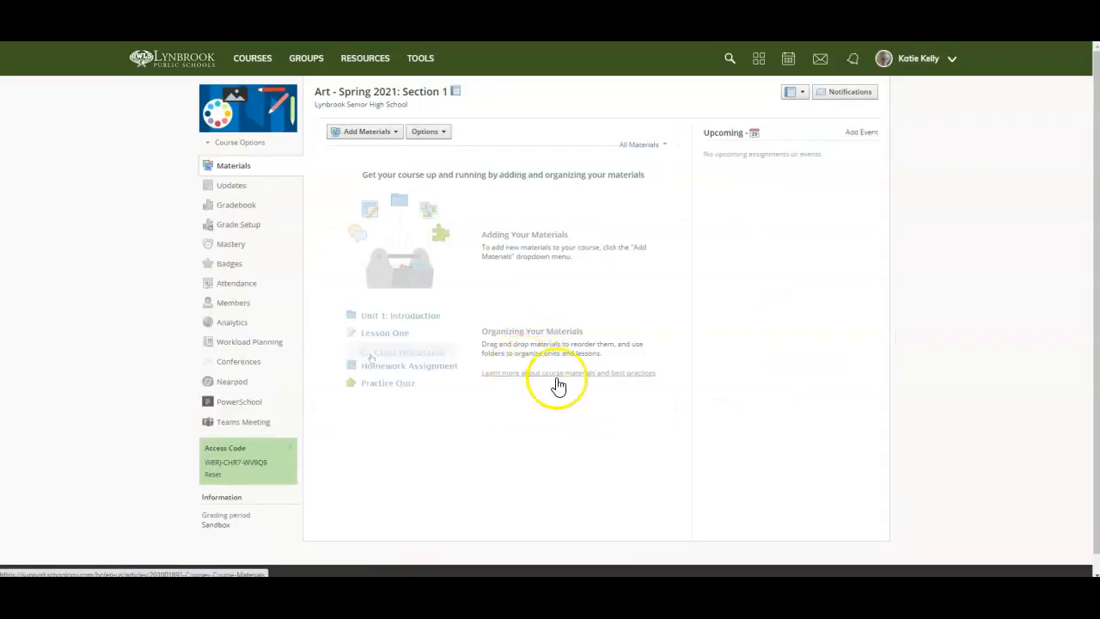
mouse_move(727, 323)
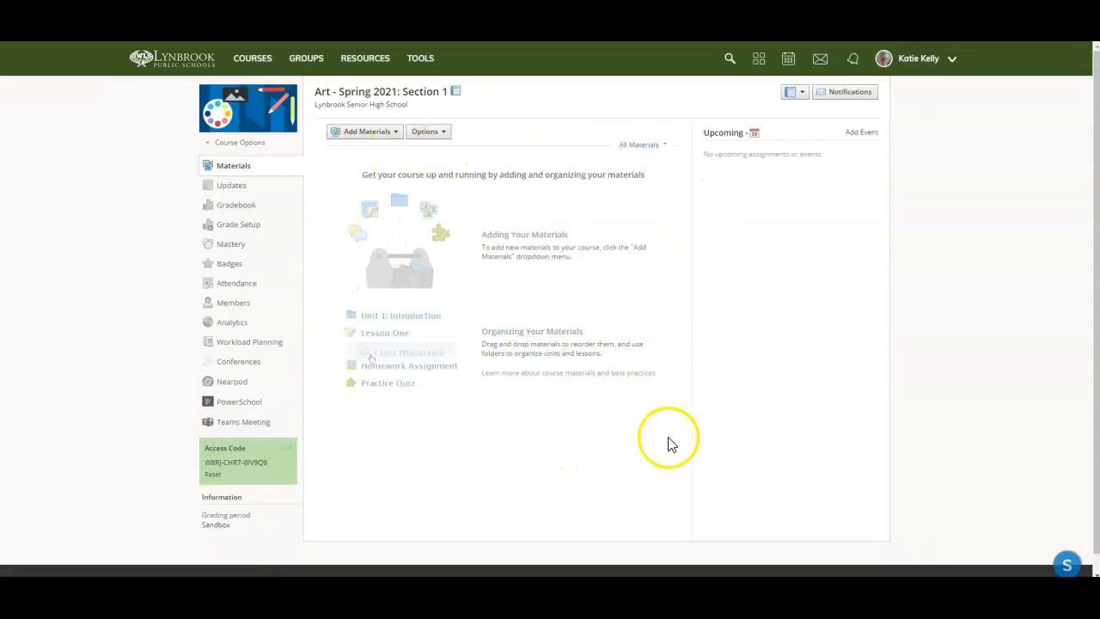
mouse_move(412, 225)
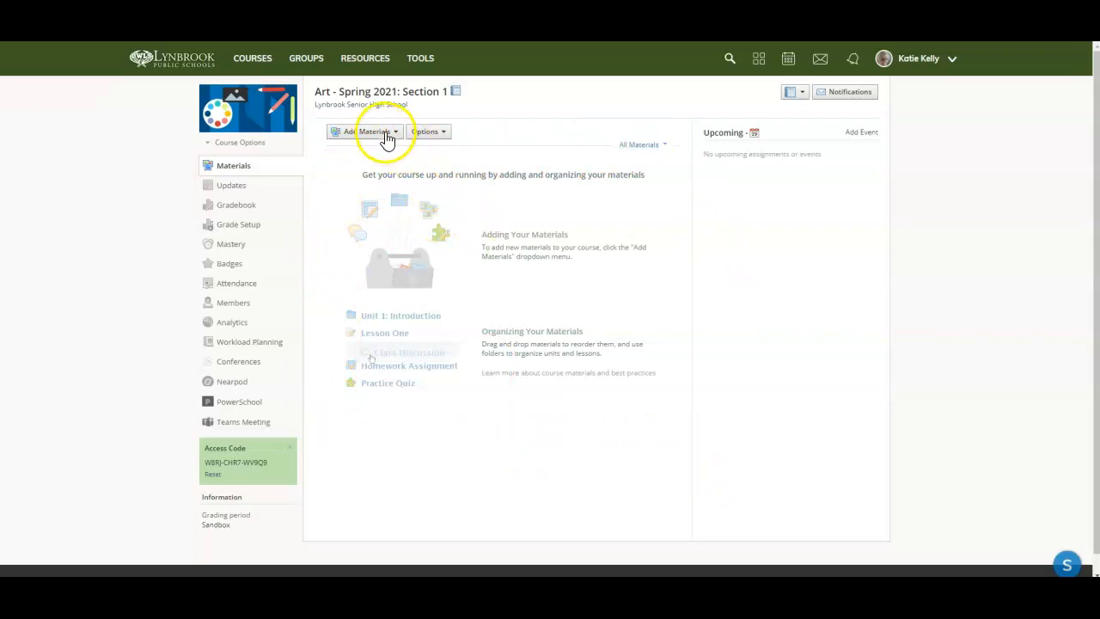
click(369, 130)
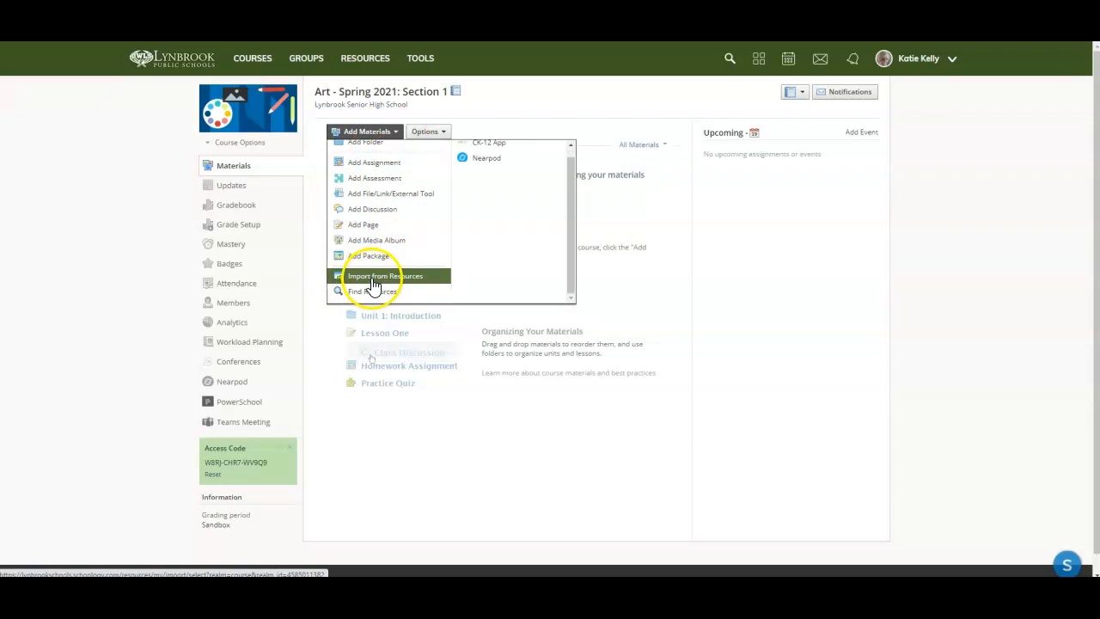
mouse_move(411, 285)
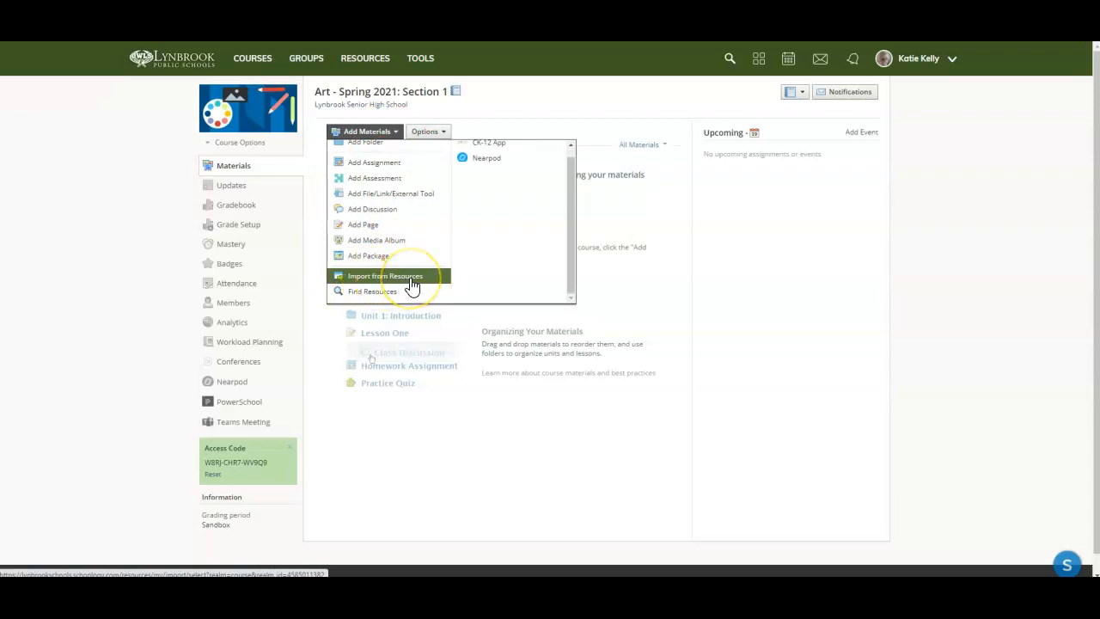
click(385, 276)
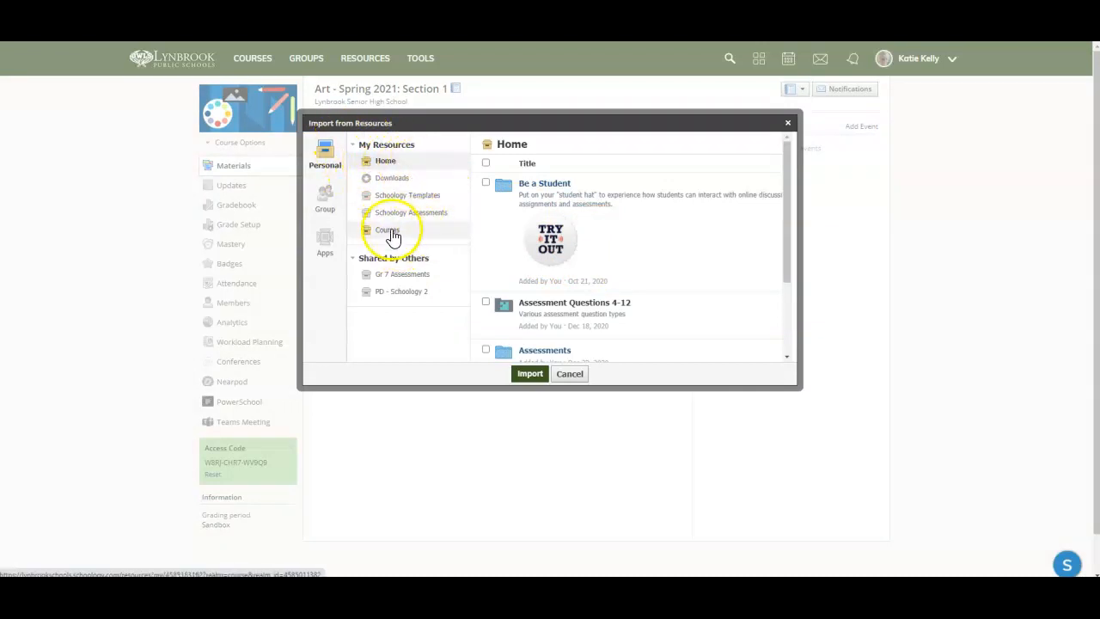
Step: Open the Studio Art Per 1 folder in Courses and select all items
click(387, 230)
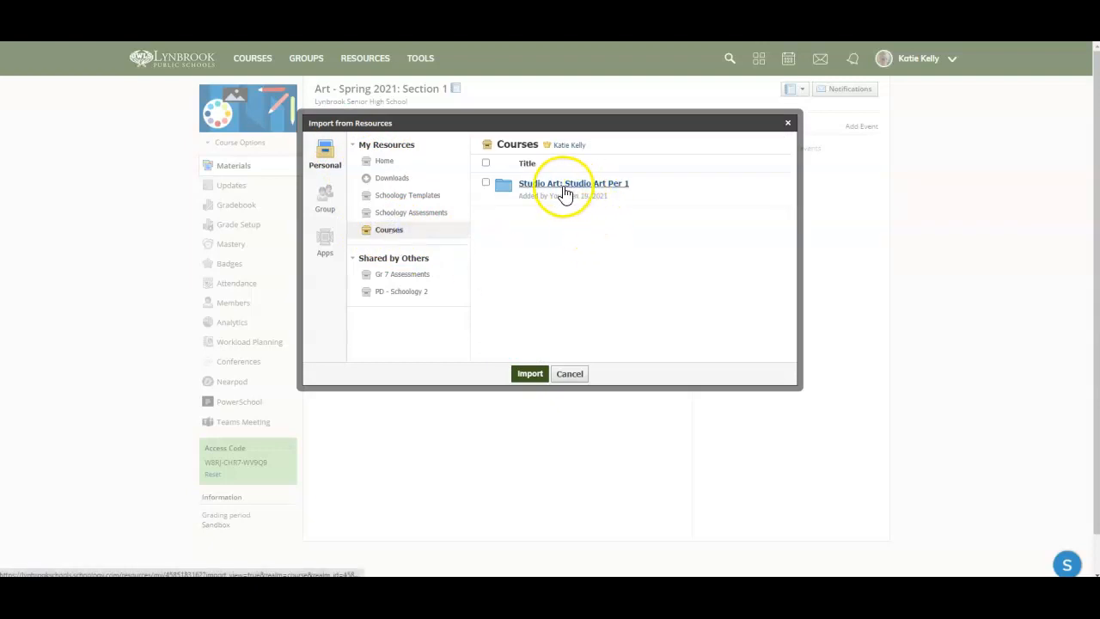
click(573, 183)
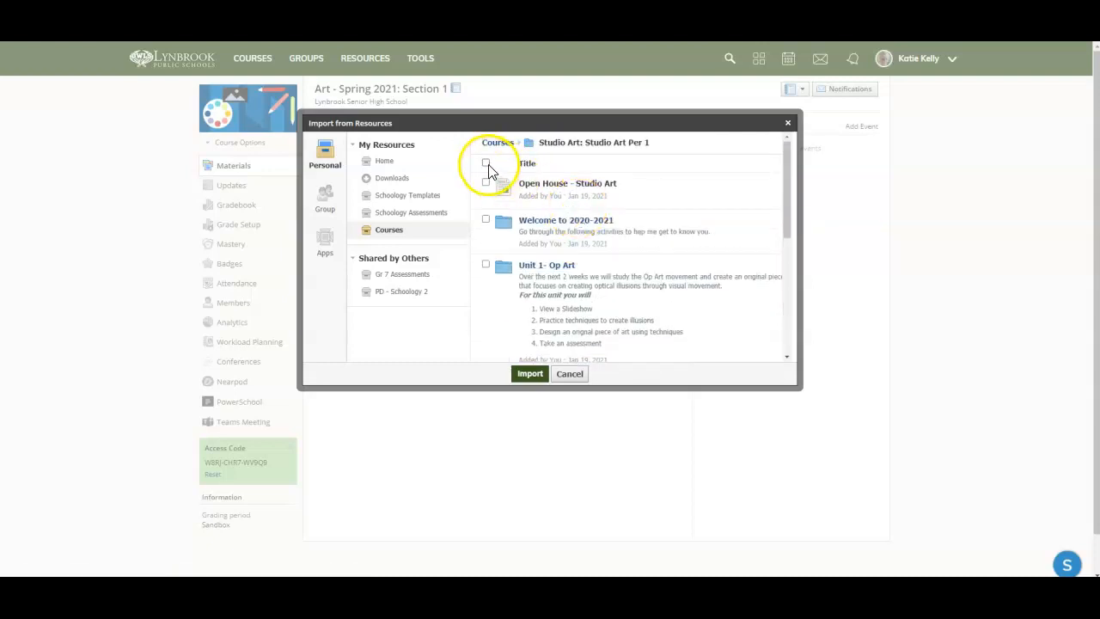
click(486, 164)
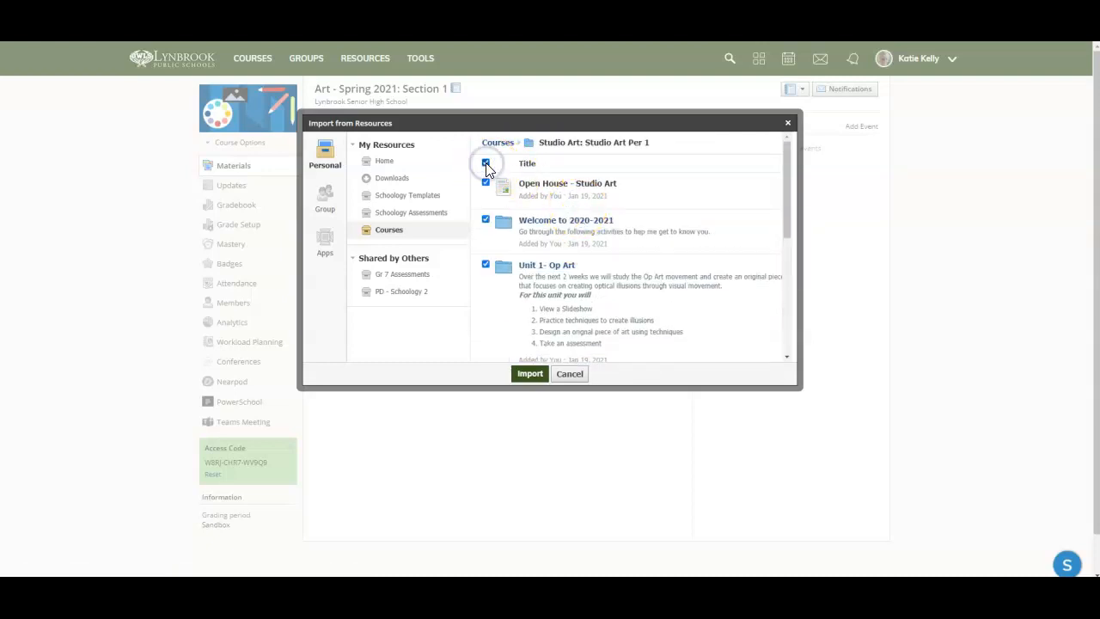
click(486, 164)
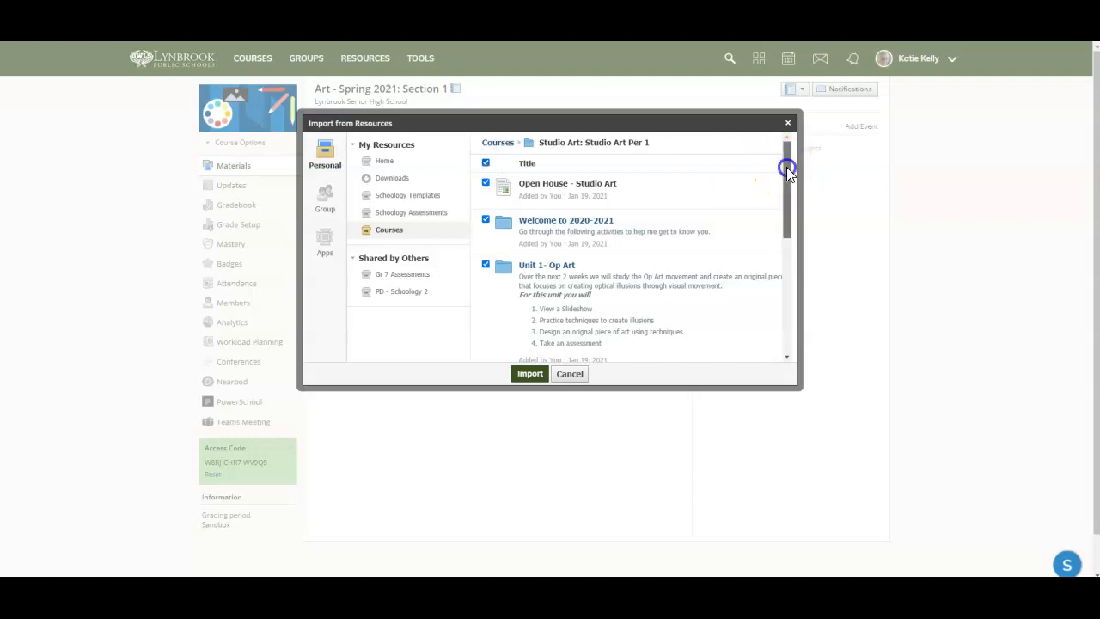
Step: Import the selected Studio Art materials into the course and confirm
scroll(down, 3)
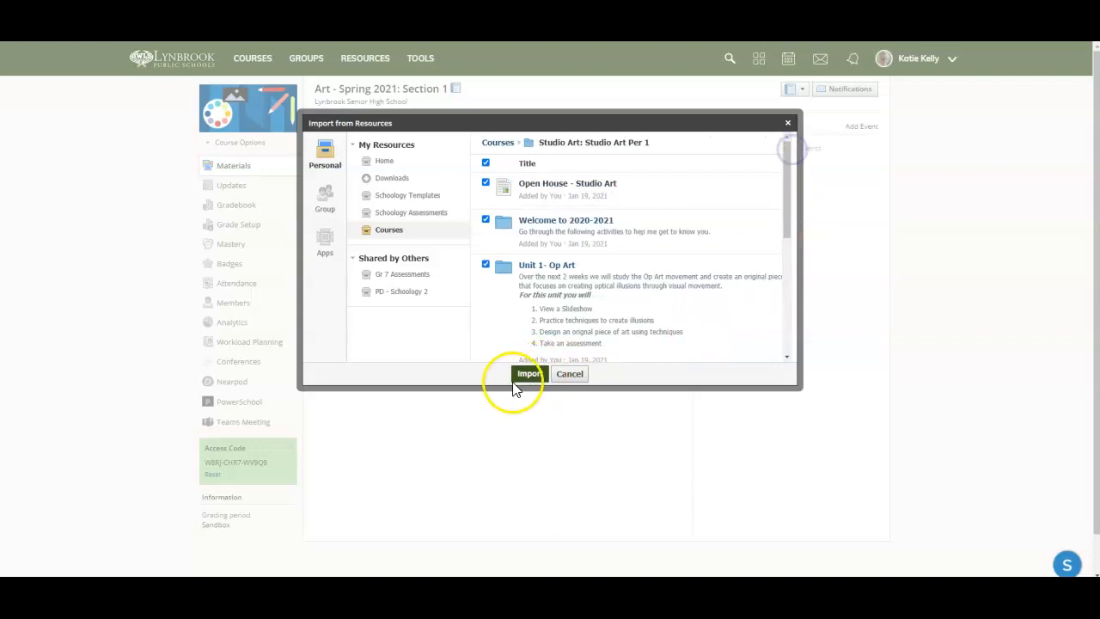
click(485, 221)
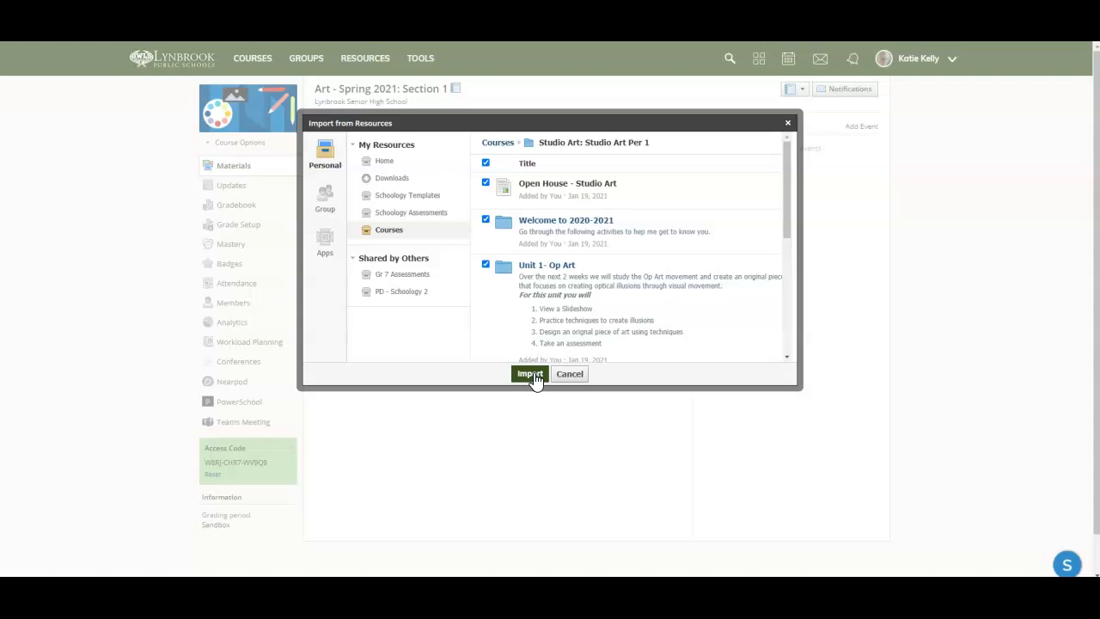
click(529, 373)
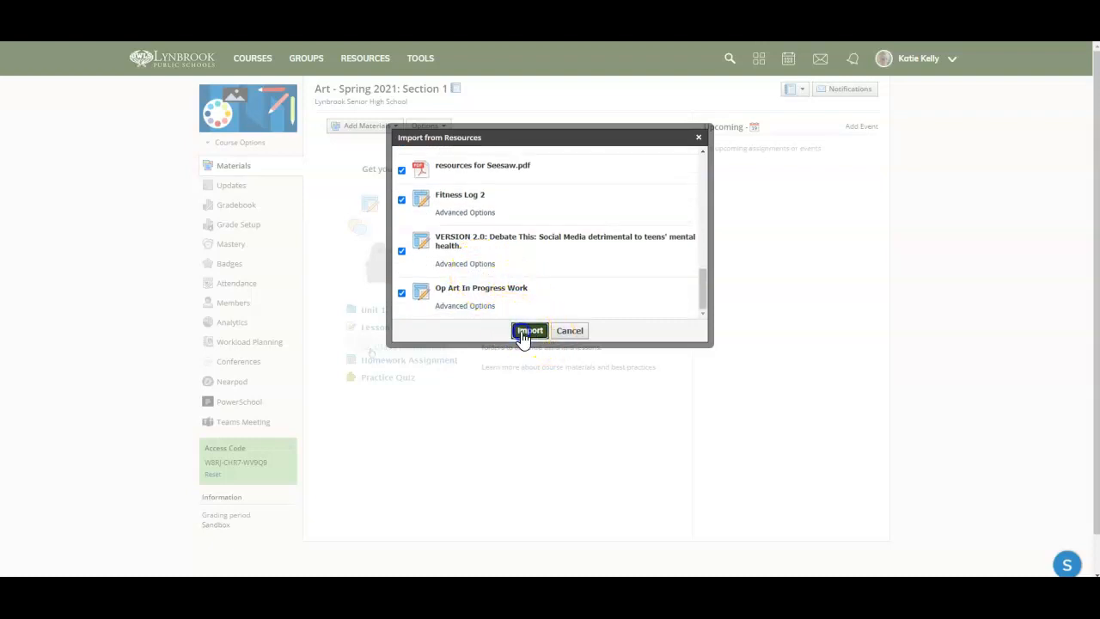
click(529, 331)
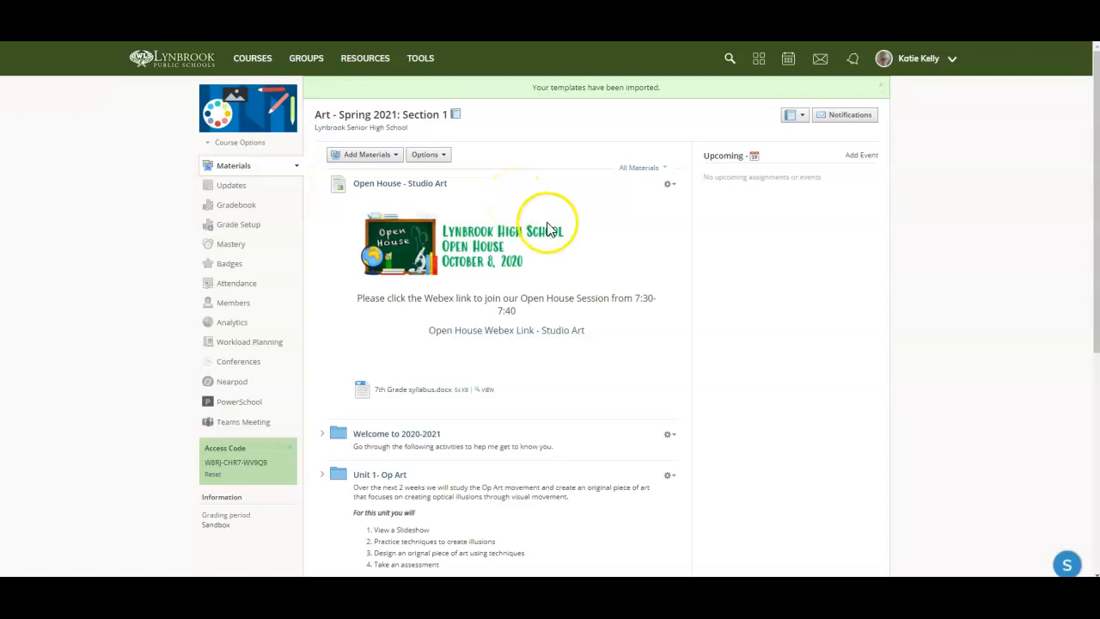
click(669, 359)
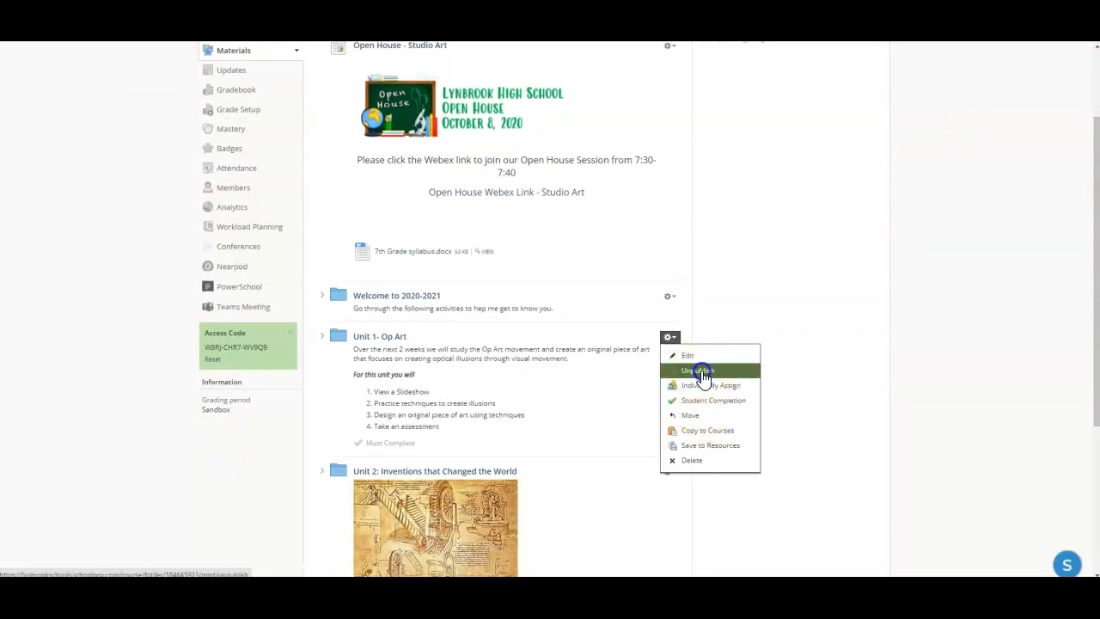
click(697, 371)
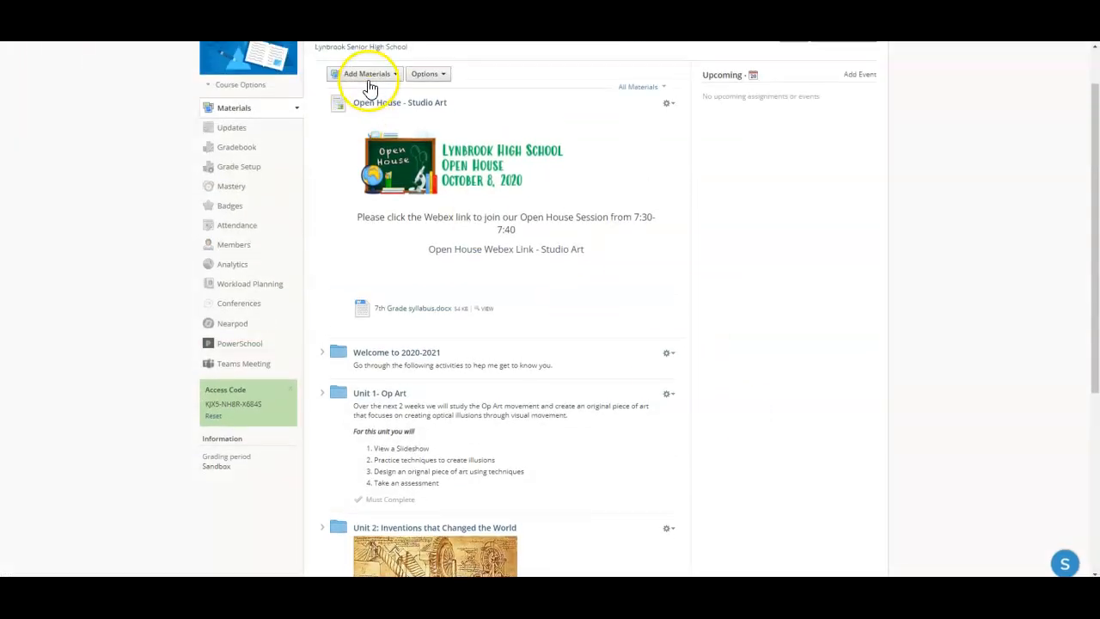
click(365, 73)
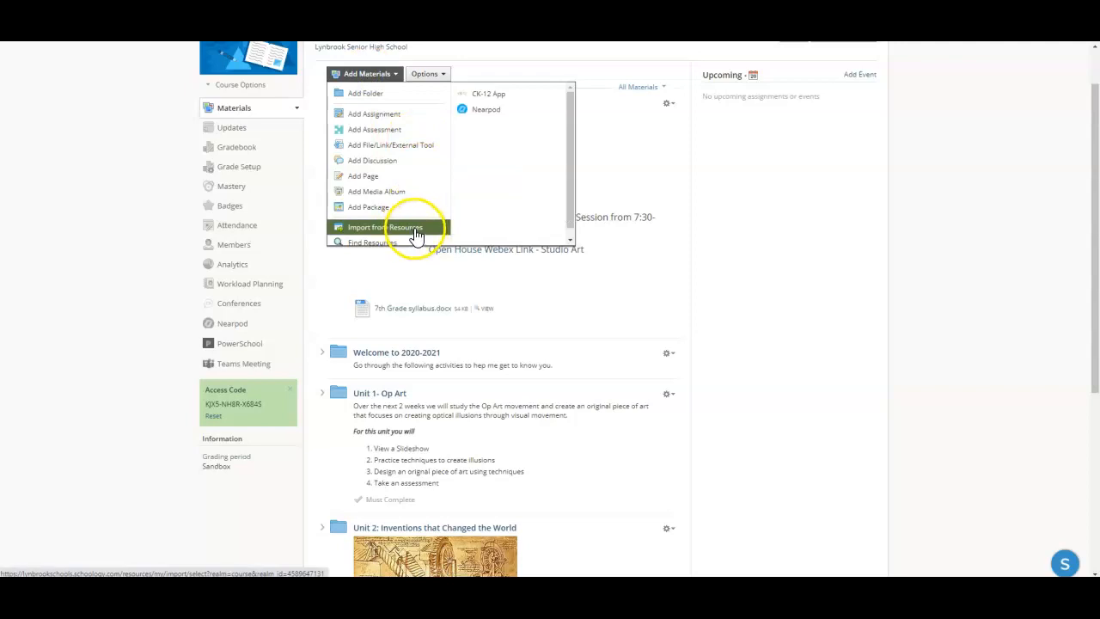
mouse_move(730, 288)
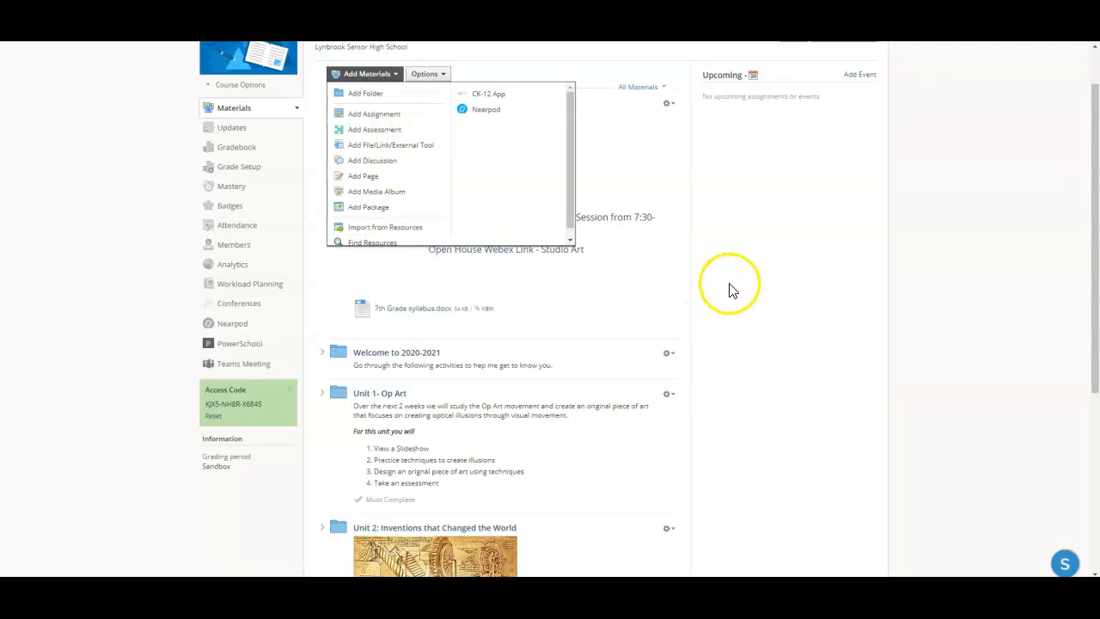
mouse_move(747, 299)
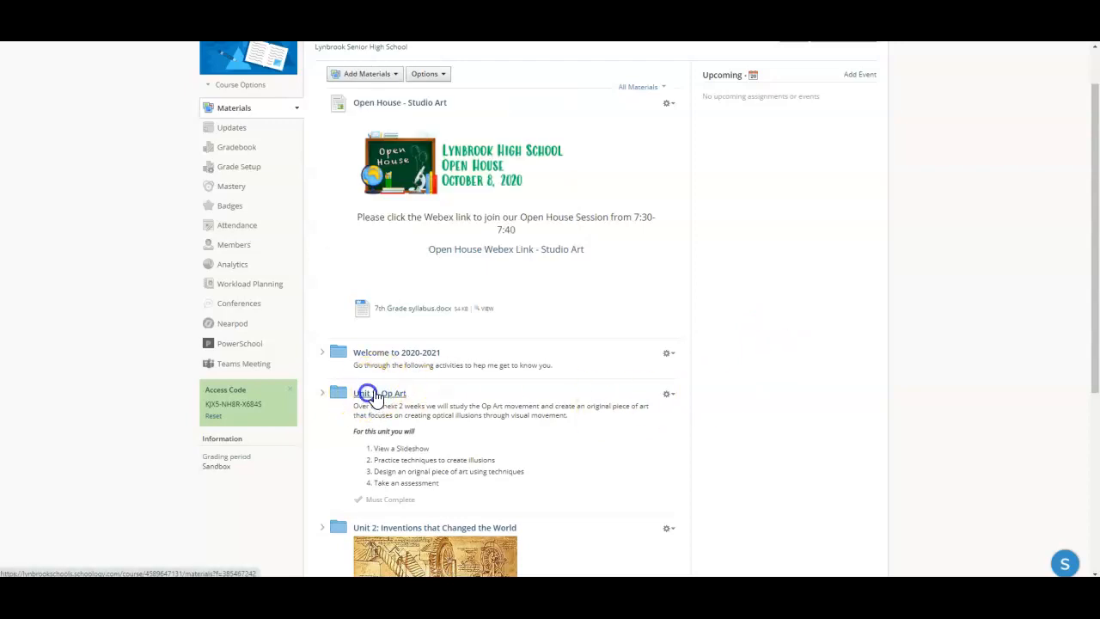
Step: Open the Op Art PowerPoint assignment in Unit 1- Op Art for editing
click(379, 392)
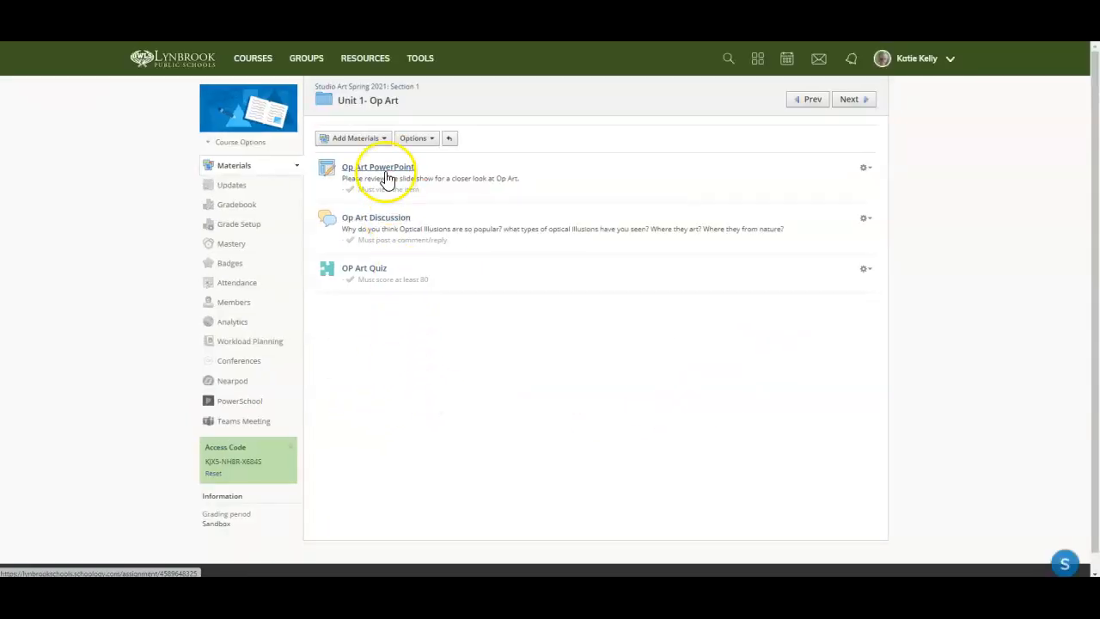
click(378, 167)
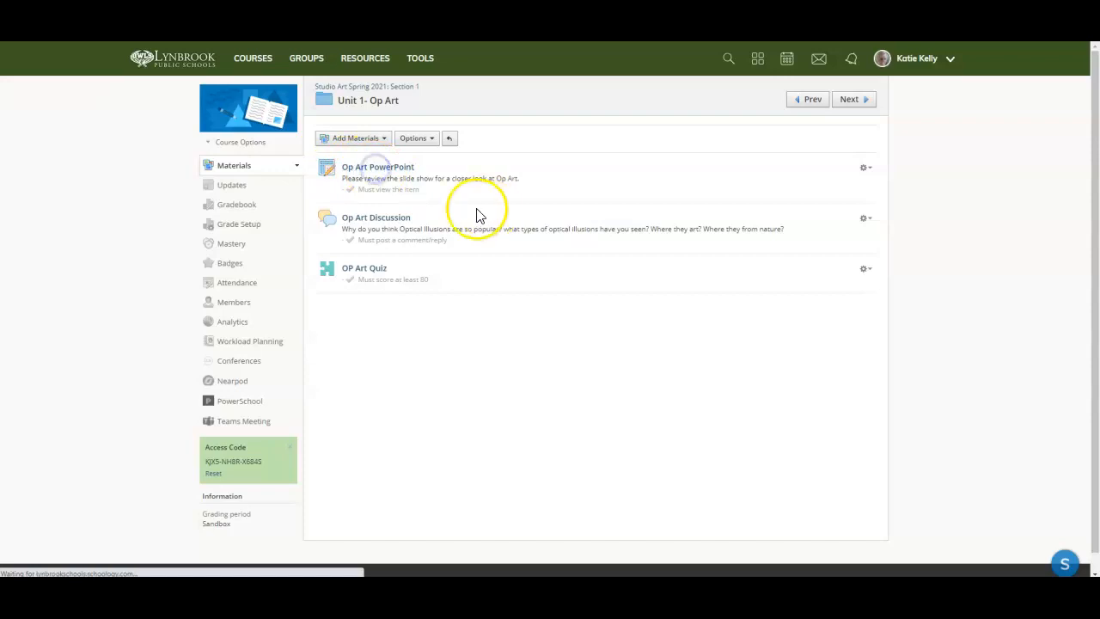
click(377, 167)
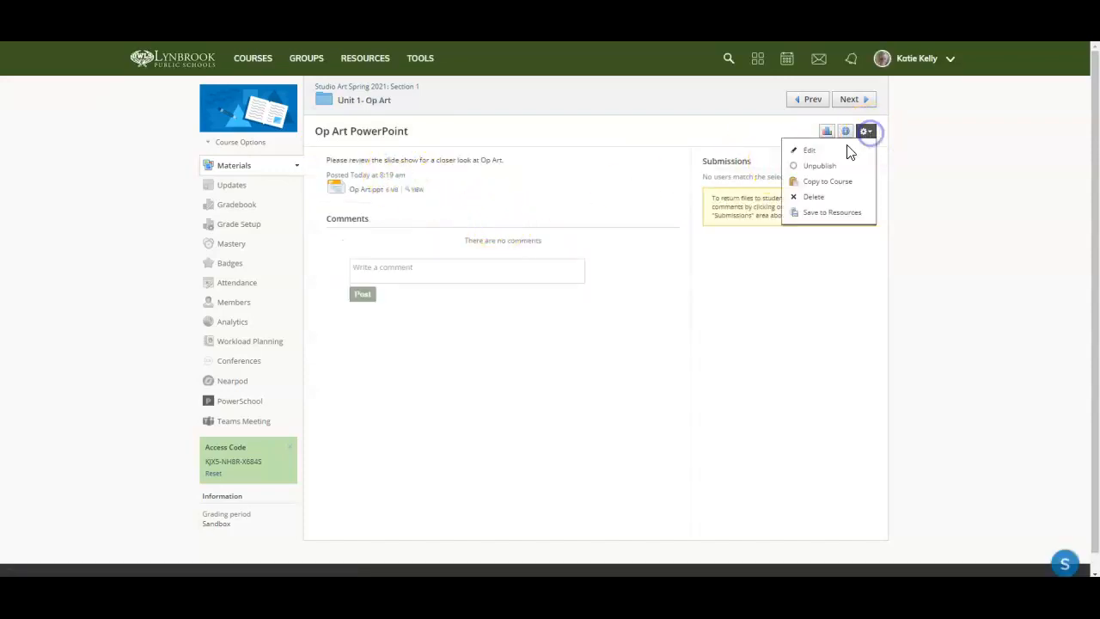
click(808, 150)
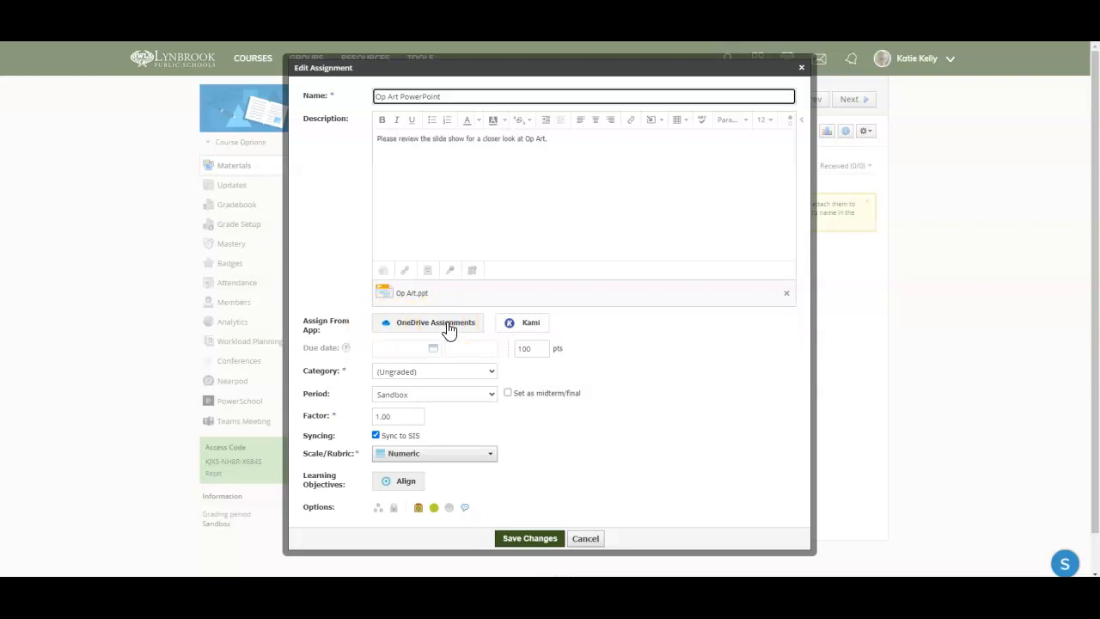
mouse_move(382, 334)
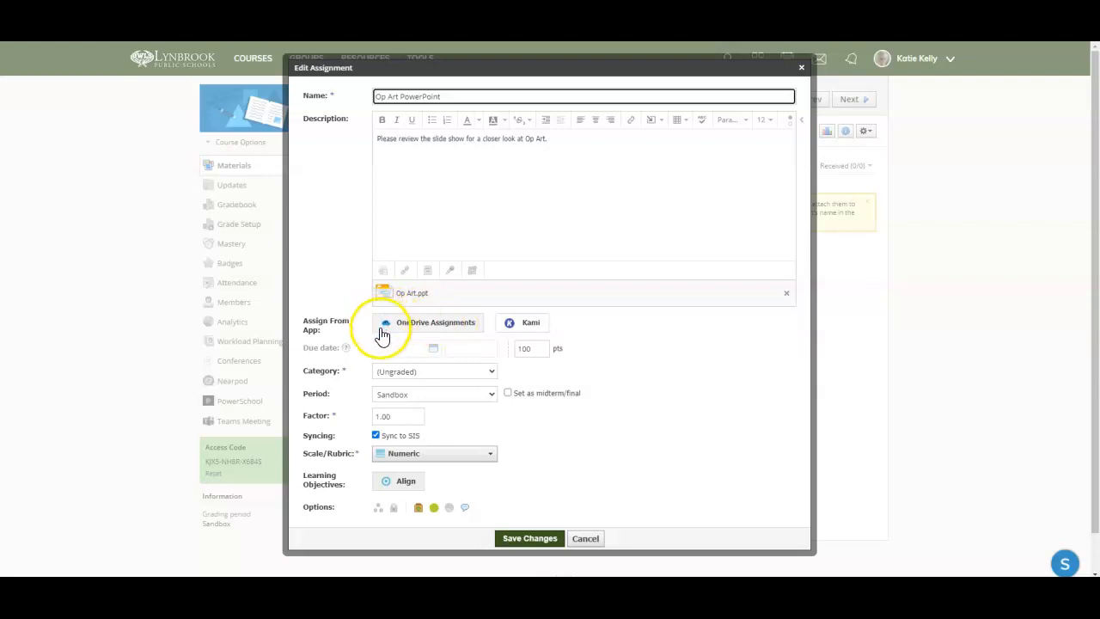